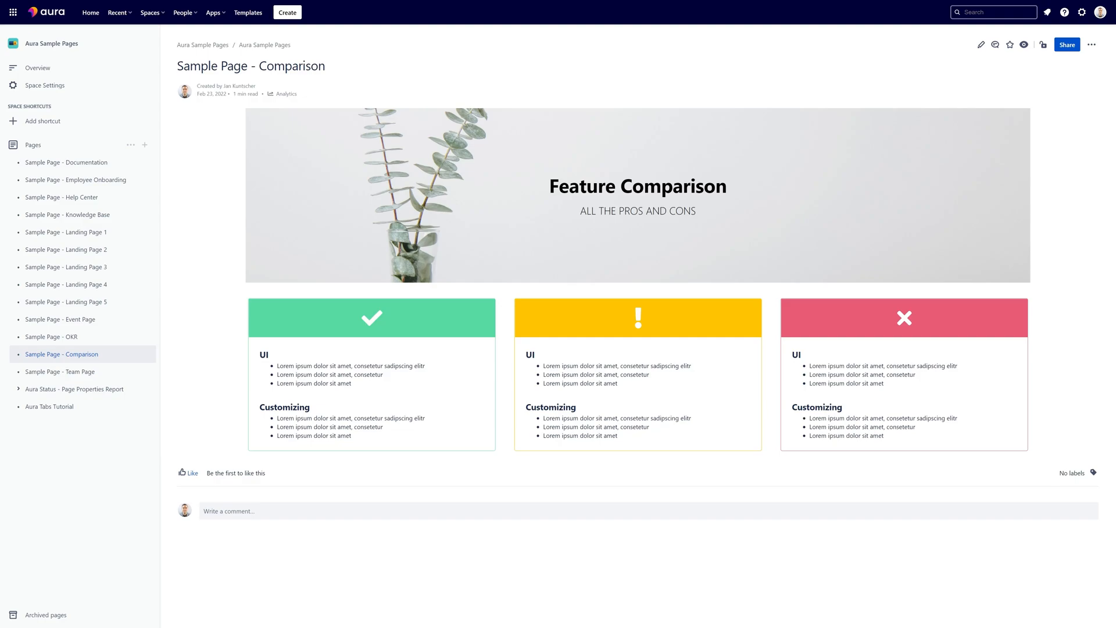
pyautogui.moveTo(657, 297)
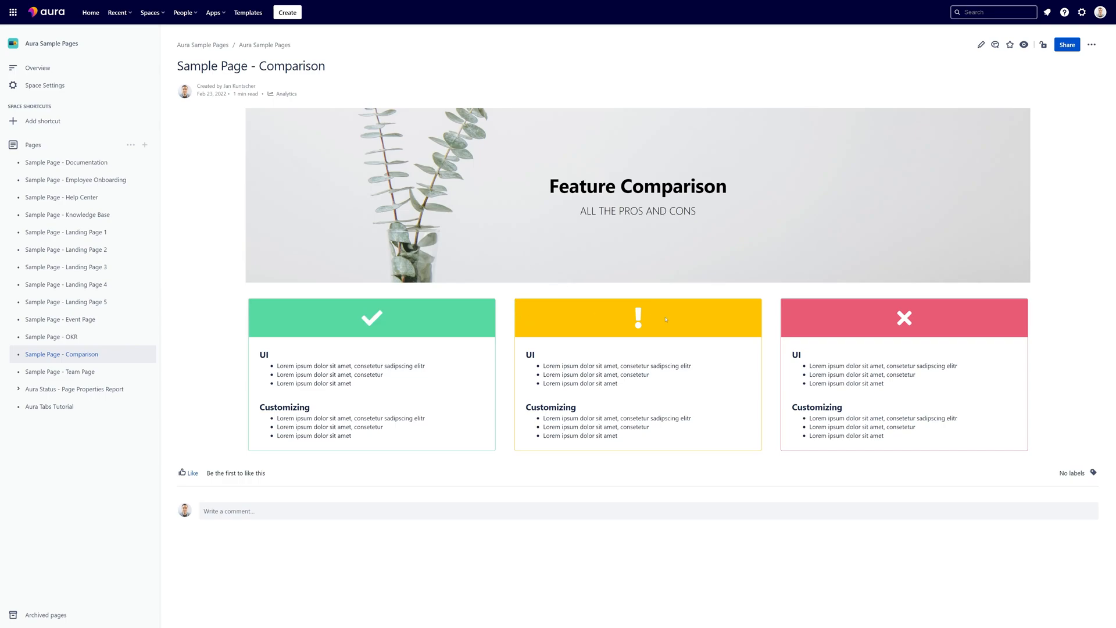
pyautogui.moveTo(981, 44)
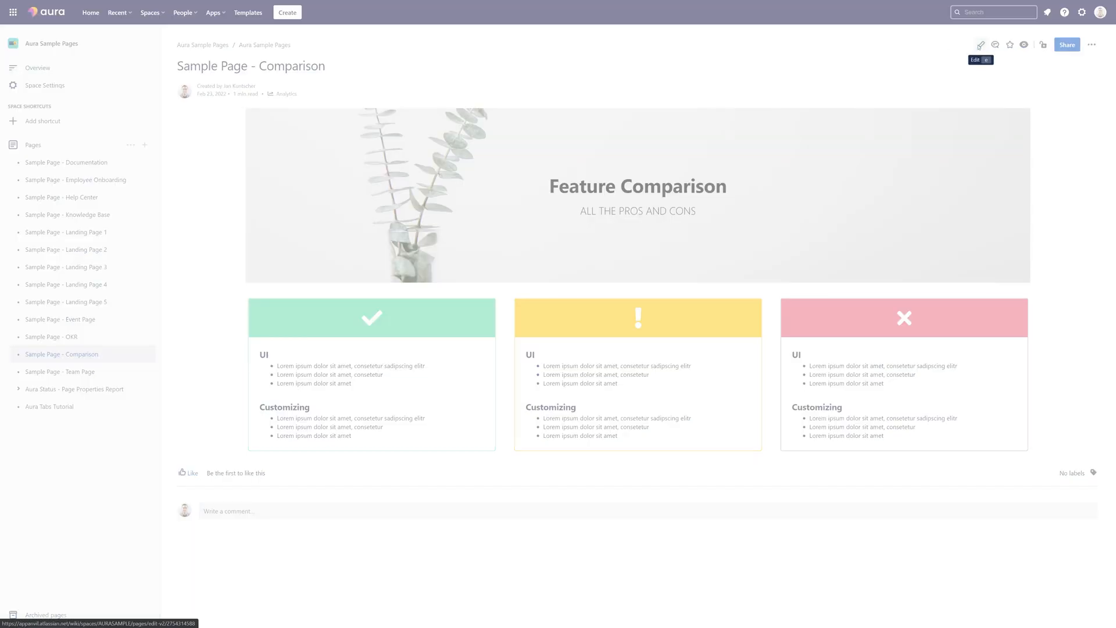
# Edit the Comparison page and bring up the yellow exclamation panel's Aura Panel settings.
pyautogui.click(980, 44)
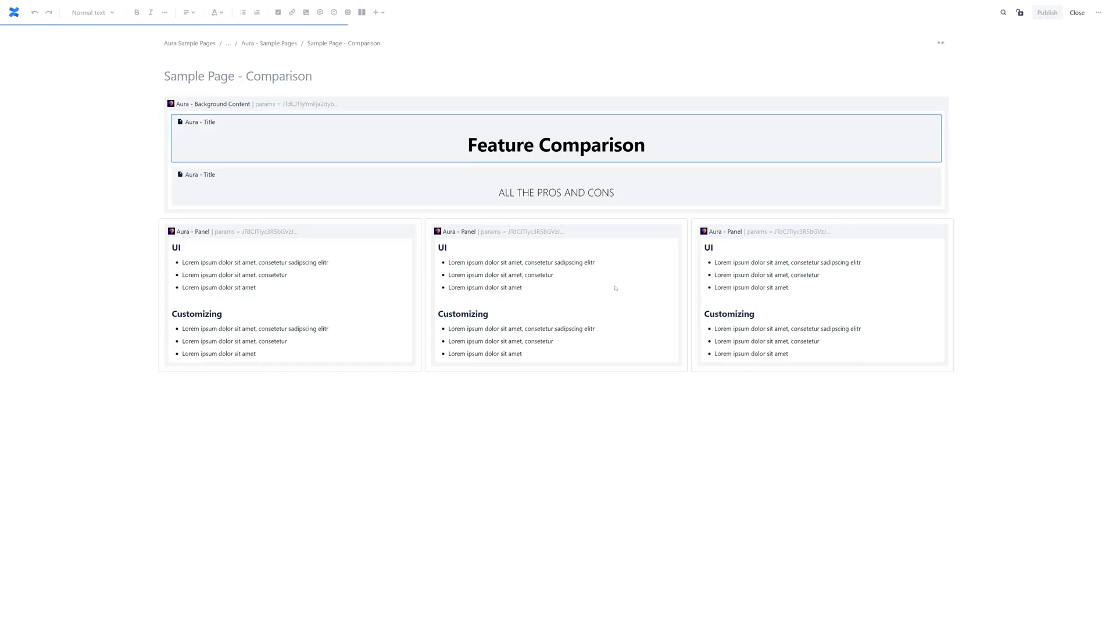
pyautogui.click(495, 236)
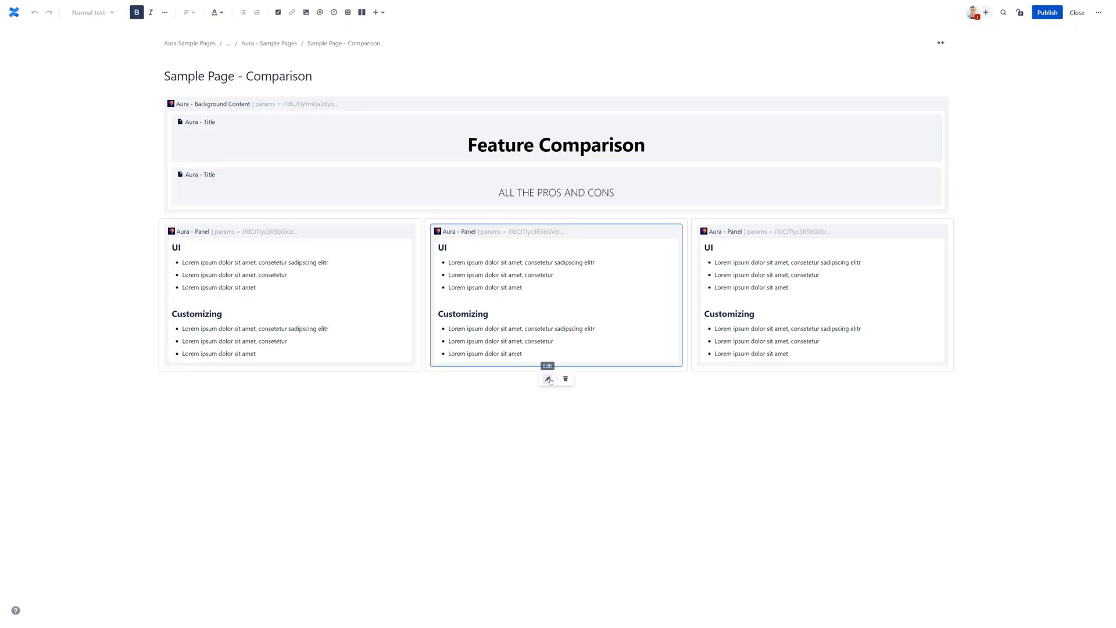
pyautogui.click(547, 377)
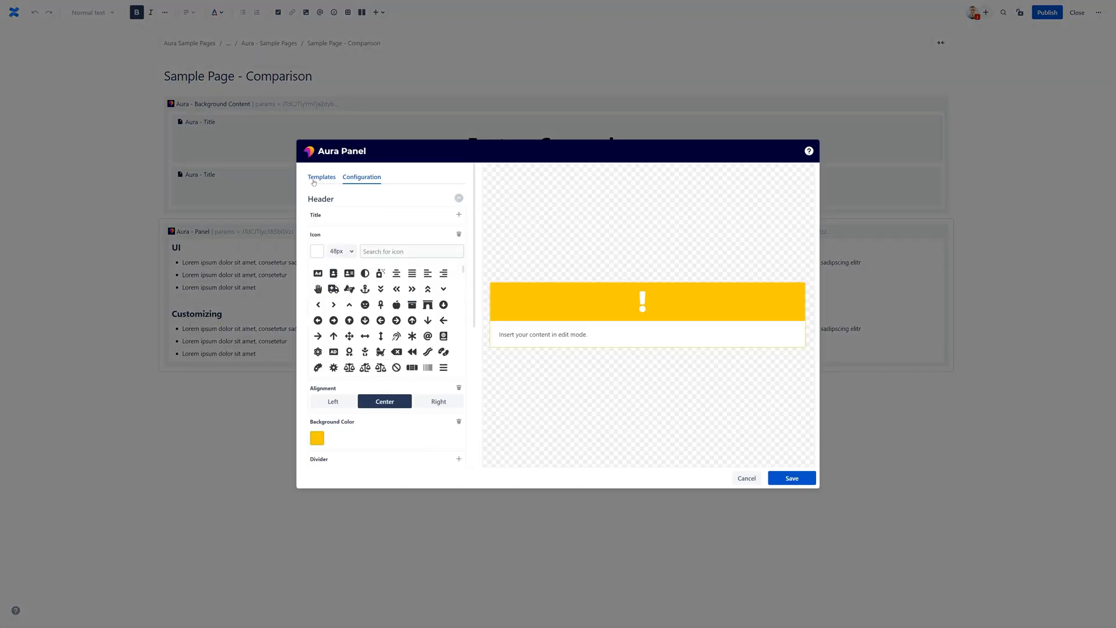
# Browse the Subtle, Classic, Comparison and Notifications panel template categories without applying one.
pyautogui.click(321, 177)
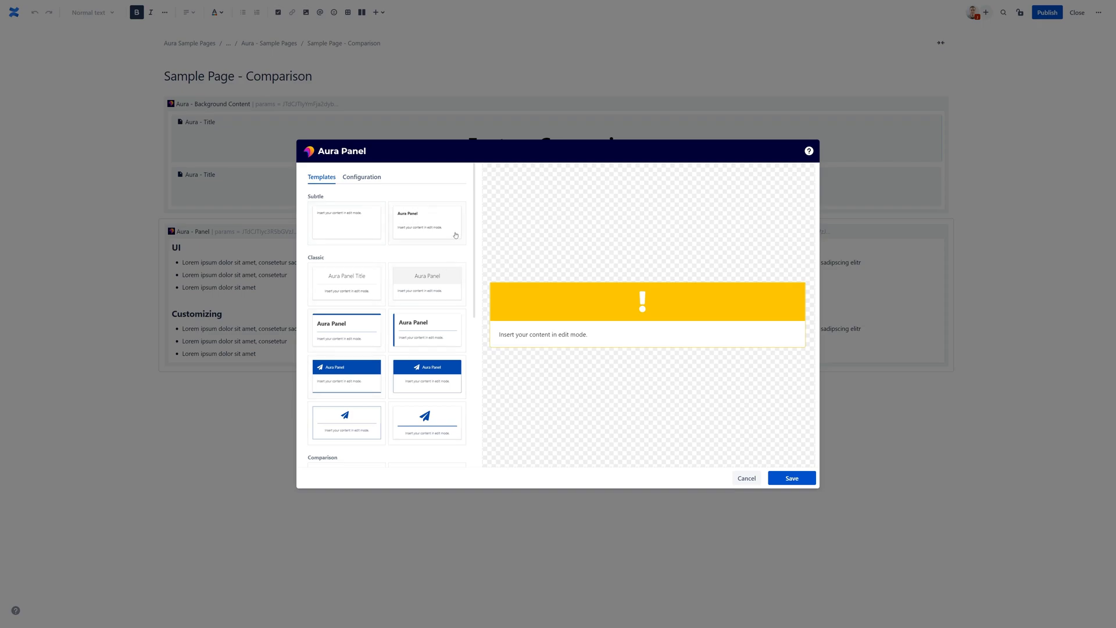
pyautogui.scroll(-3)
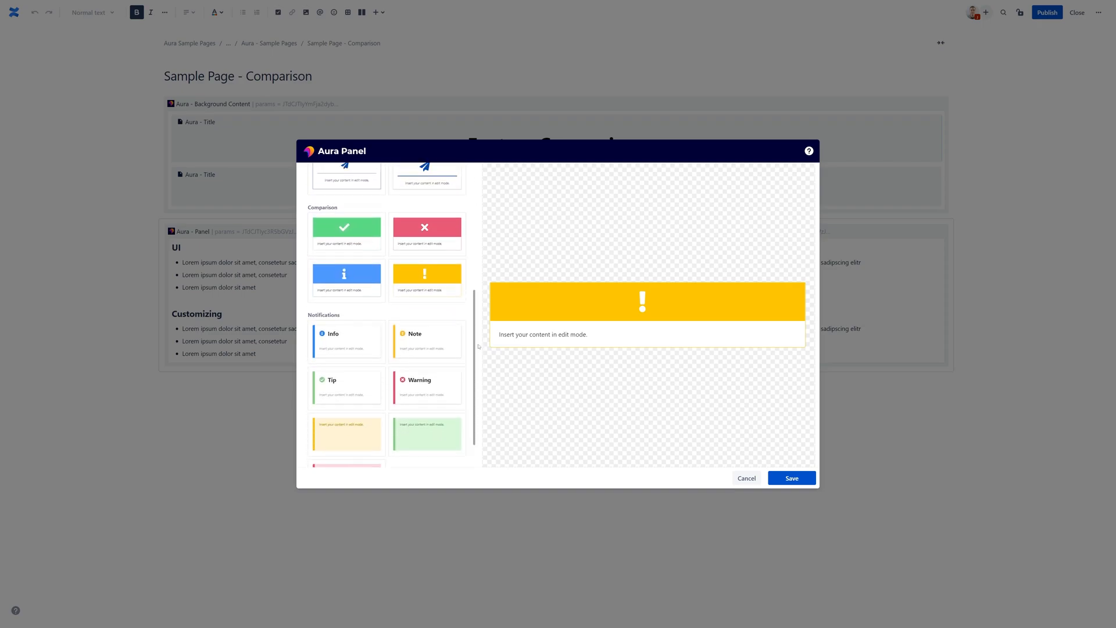
pyautogui.scroll(3)
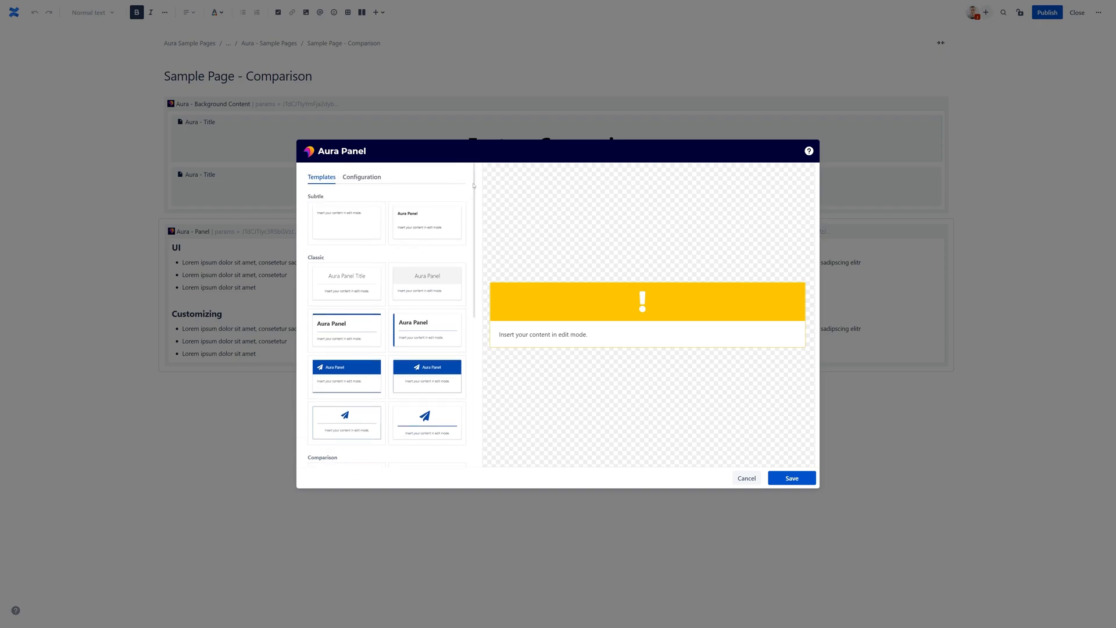
pyautogui.moveTo(459, 200)
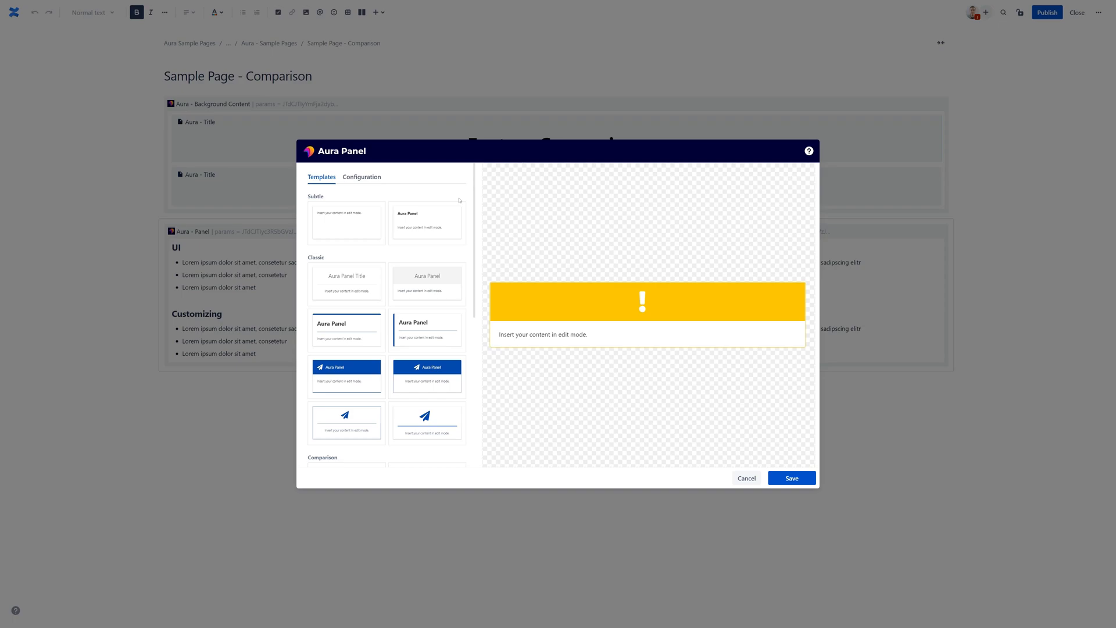
pyautogui.moveTo(445, 194)
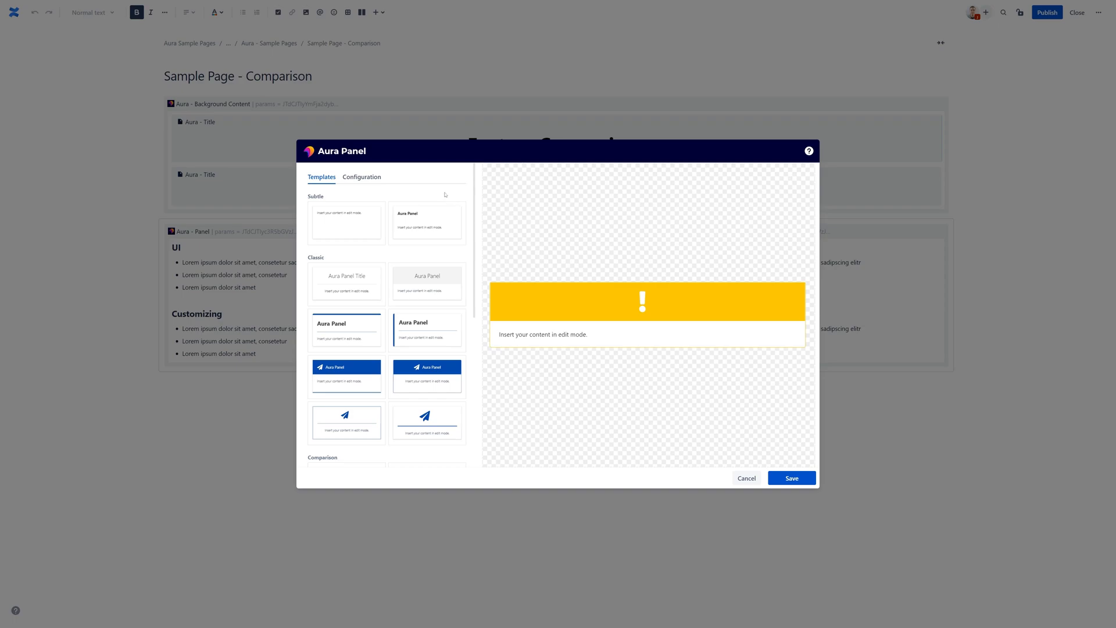
pyautogui.moveTo(420, 224)
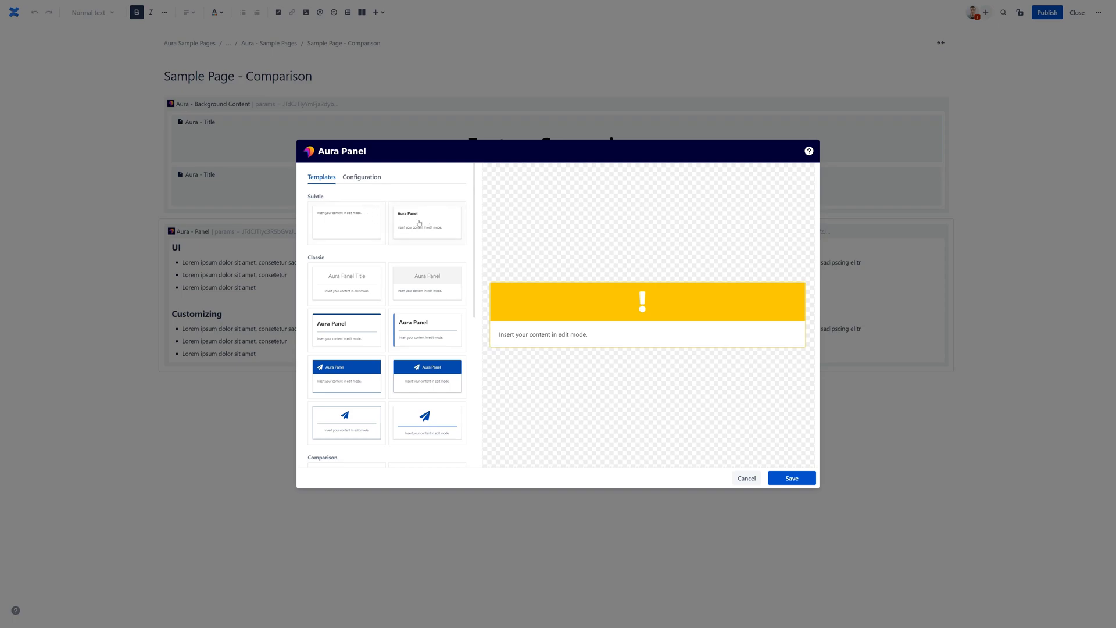
pyautogui.moveTo(476, 238)
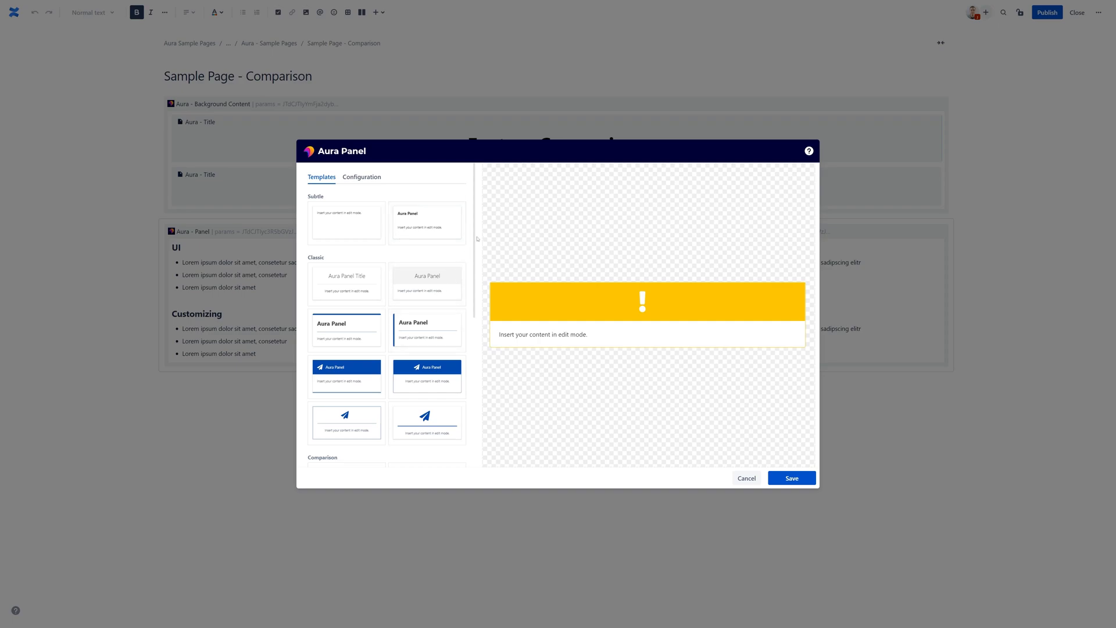
pyautogui.moveTo(363, 198)
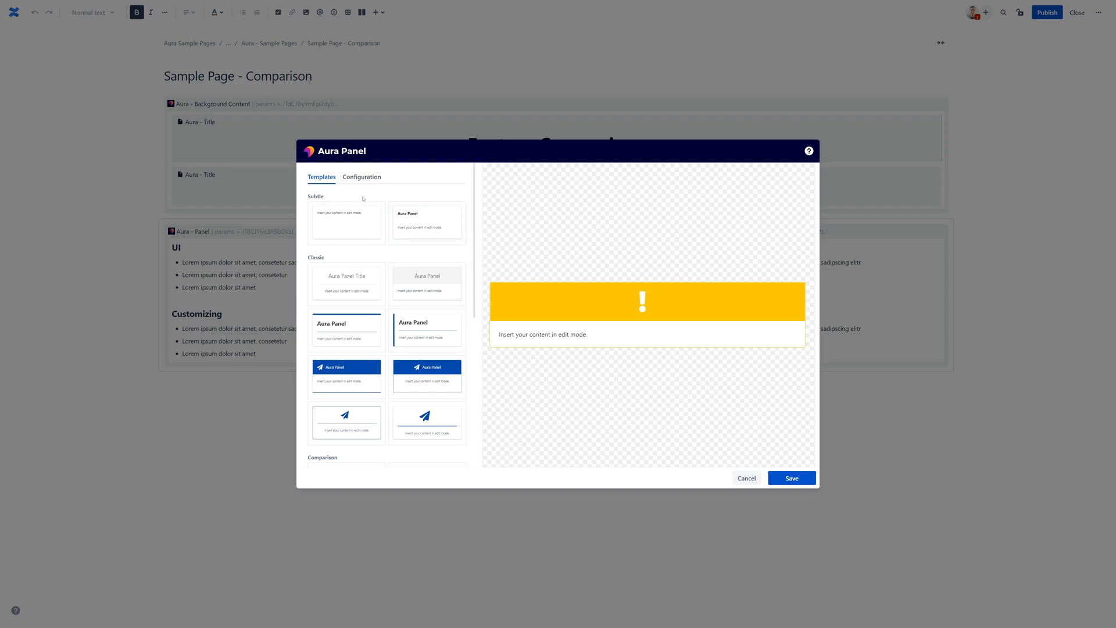
pyautogui.moveTo(326, 199)
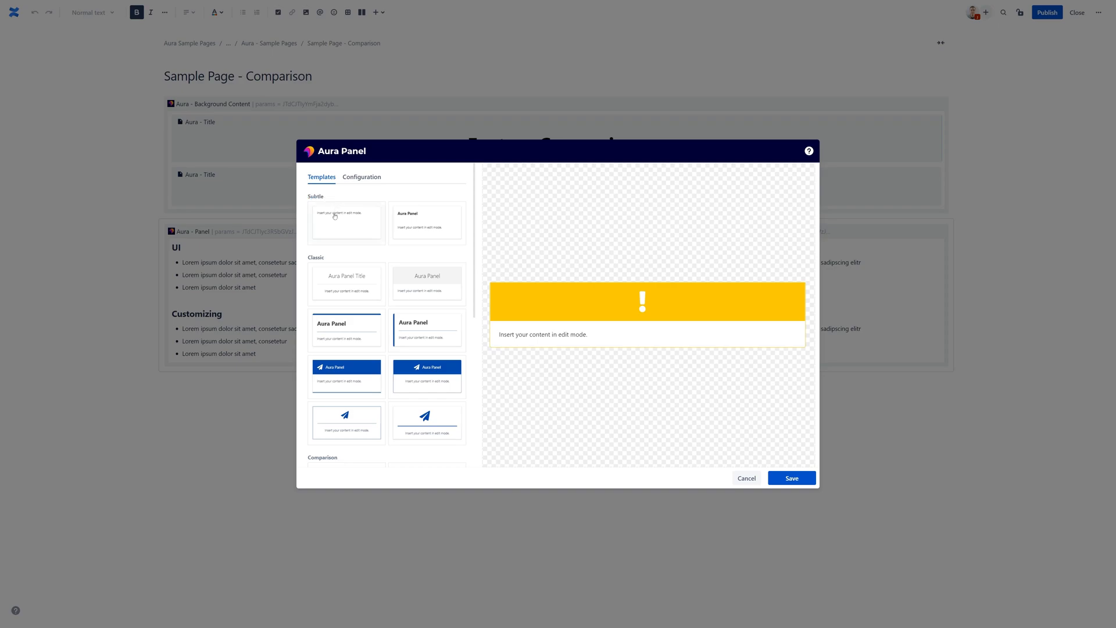
pyautogui.moveTo(438, 260)
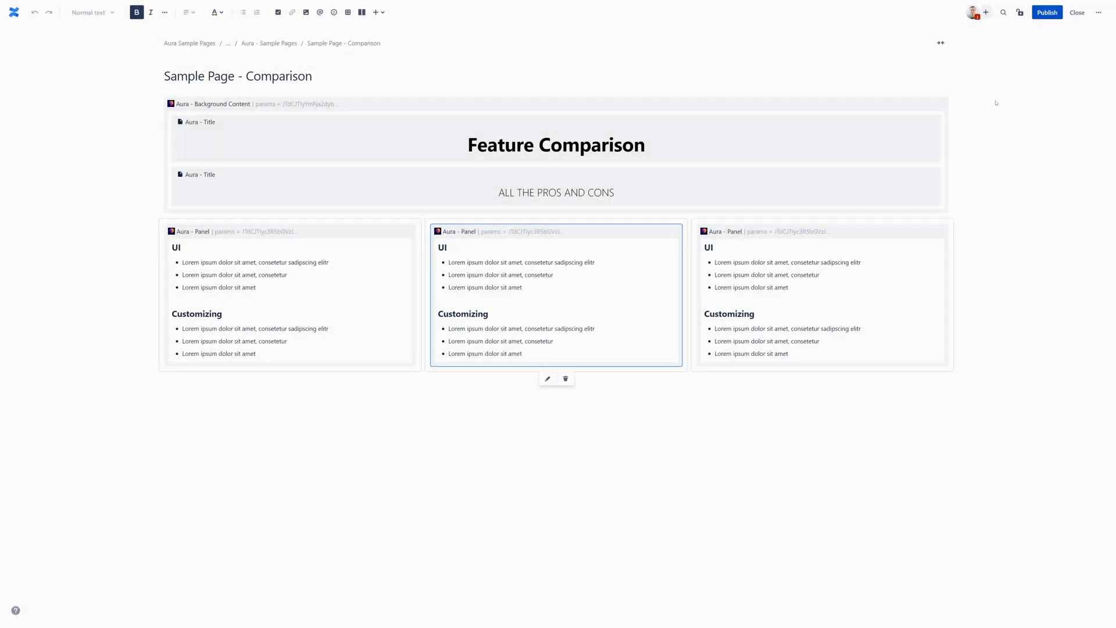
# Close the editor and return to the published Comparison page view.
pyautogui.click(1076, 11)
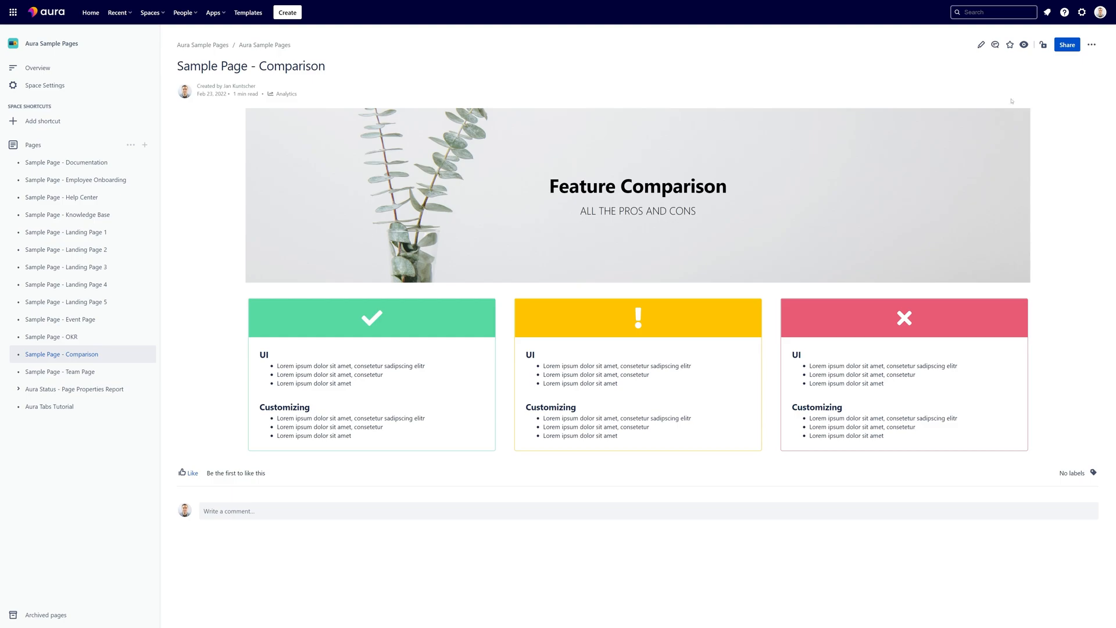
pyautogui.moveTo(1082, 12)
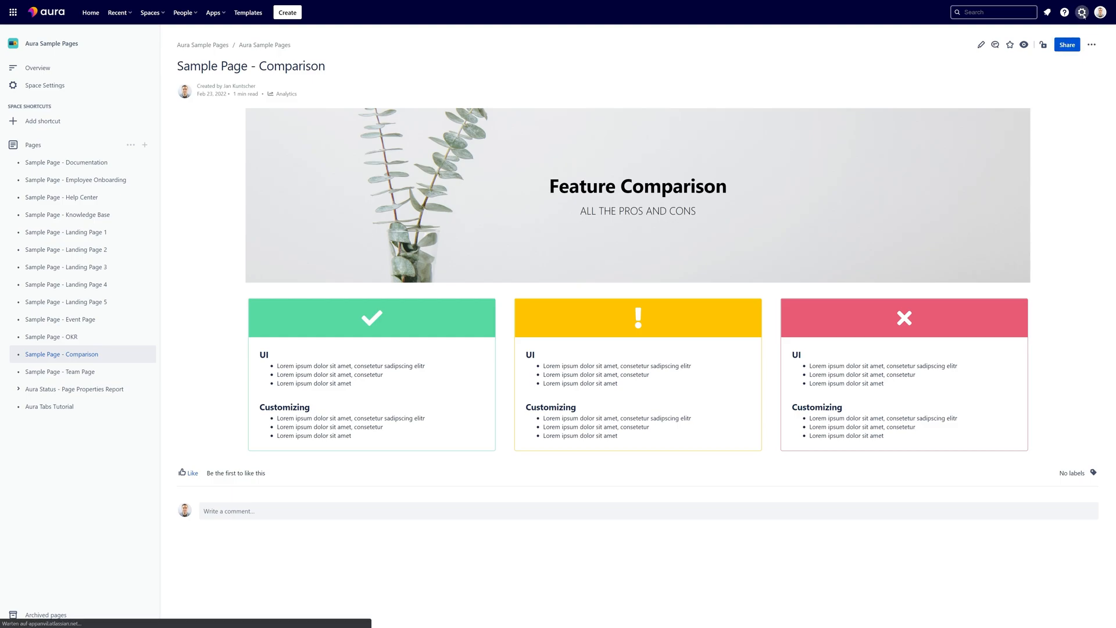
# Go to site Settings and show the Aura Macro Templates admin page.
pyautogui.click(1081, 12)
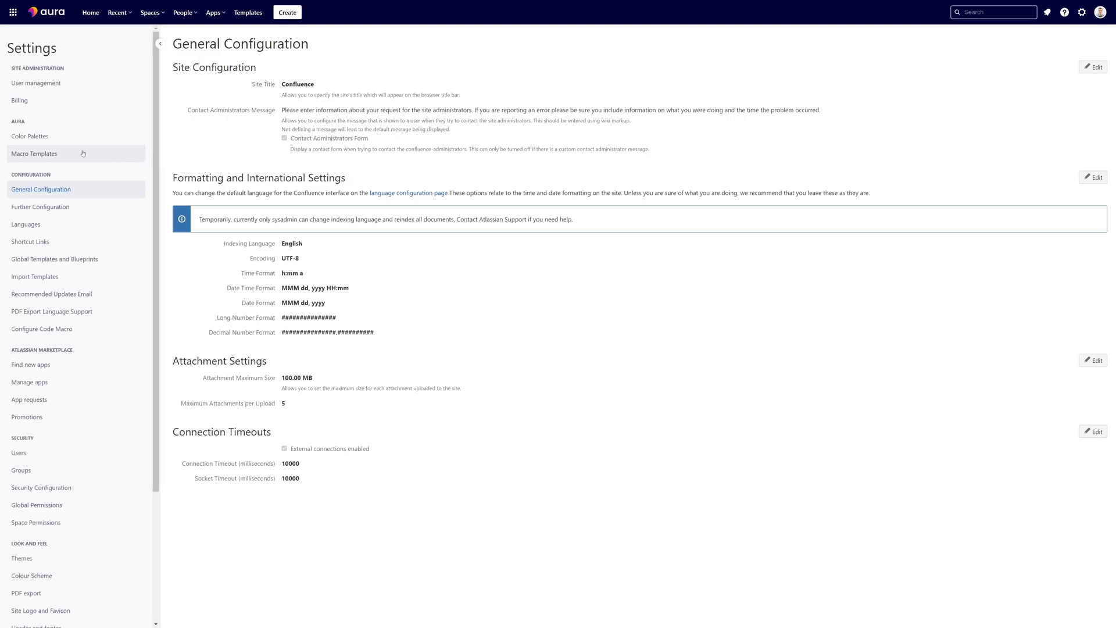
pyautogui.moveTo(45, 154)
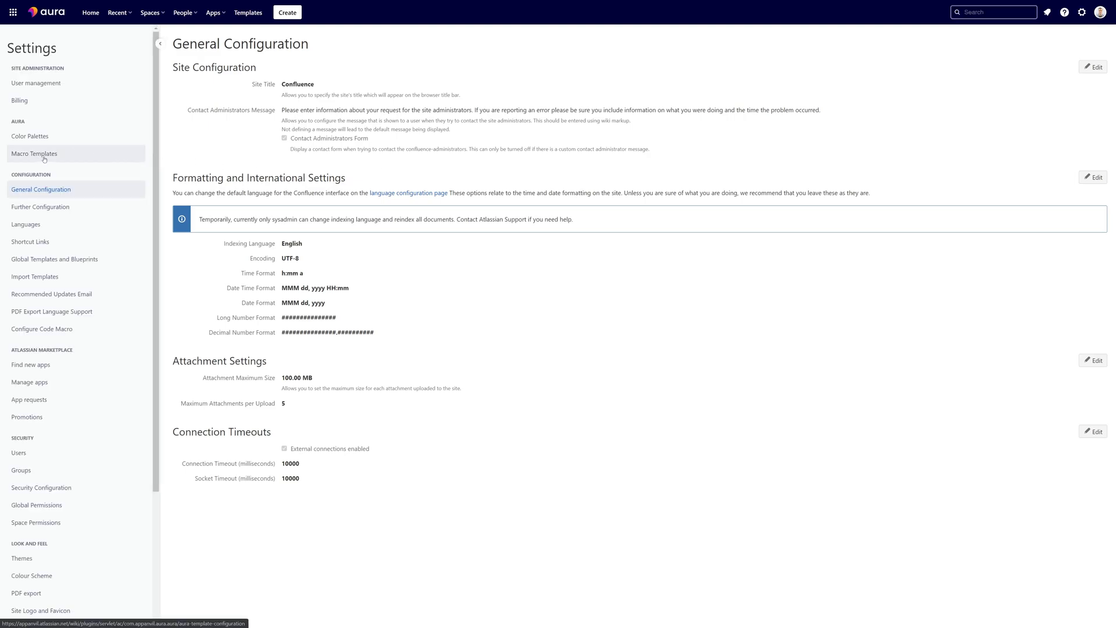
pyautogui.click(33, 154)
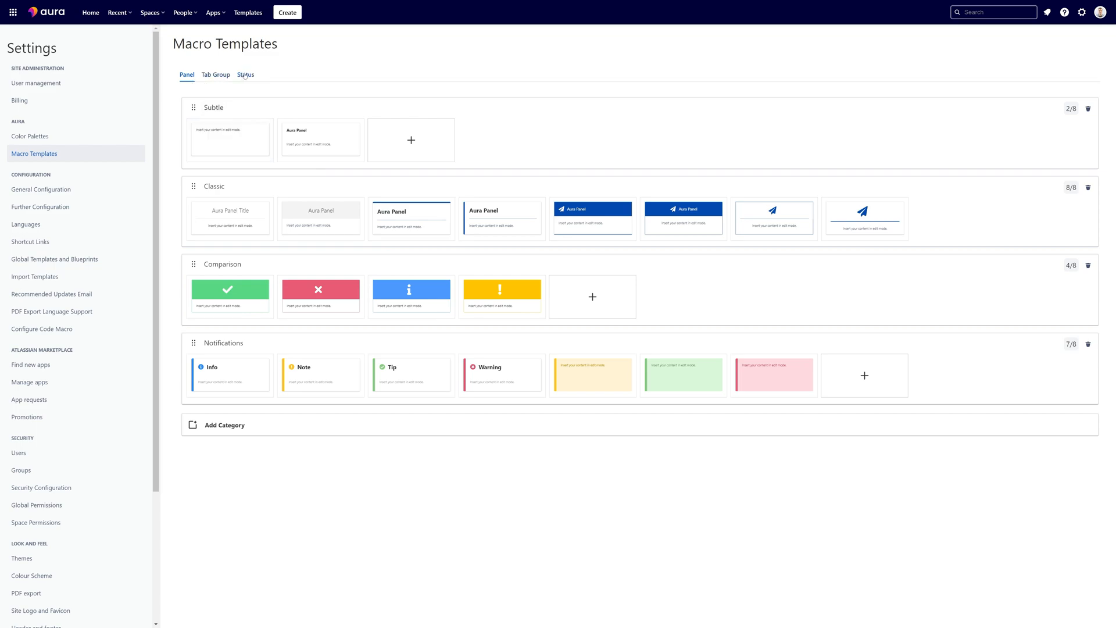
pyautogui.moveTo(347, 100)
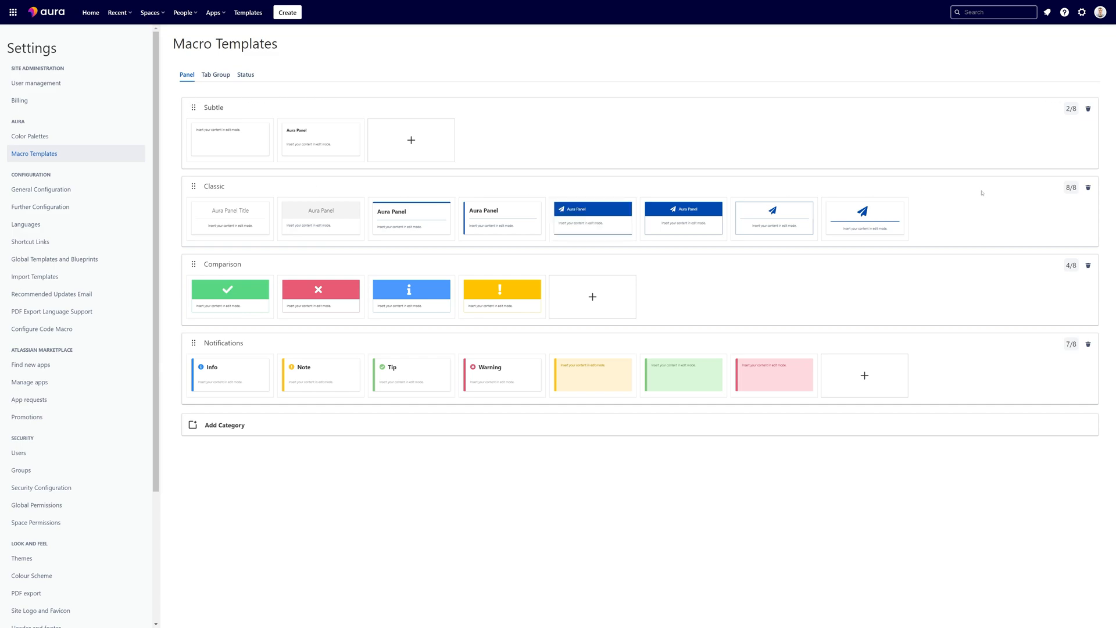
pyautogui.moveTo(186, 150)
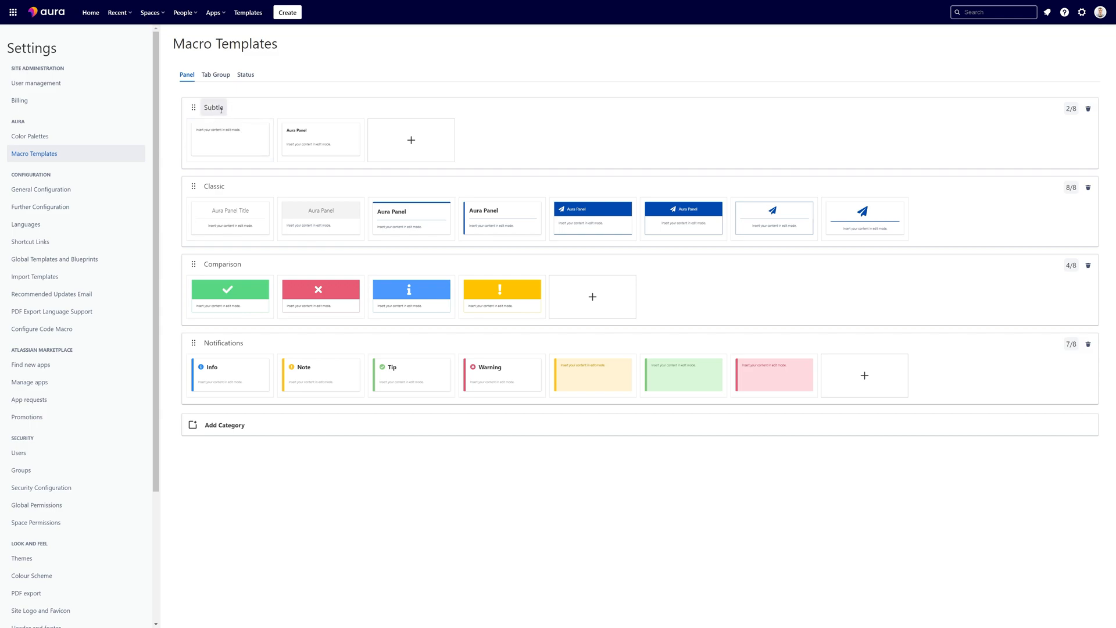
pyautogui.click(214, 106)
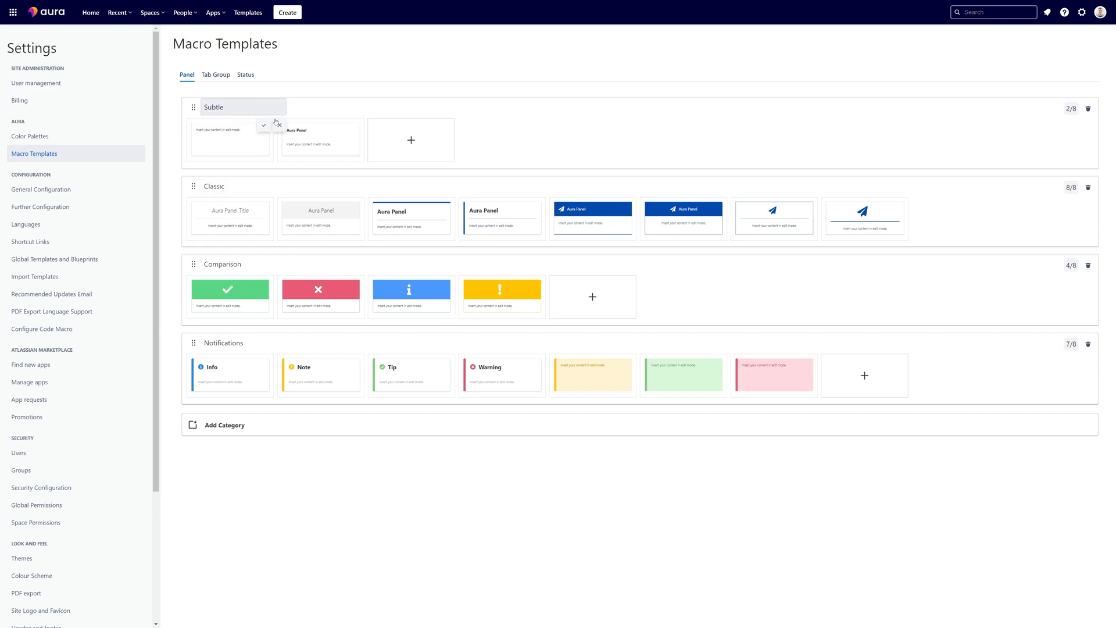
pyautogui.click(264, 126)
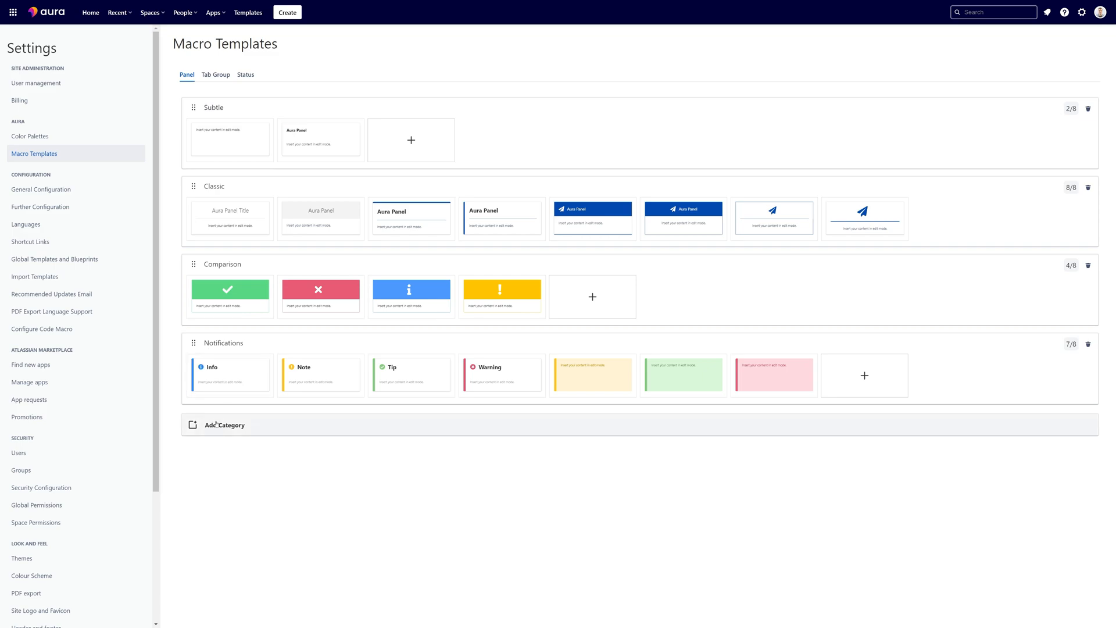
pyautogui.moveTo(321, 140)
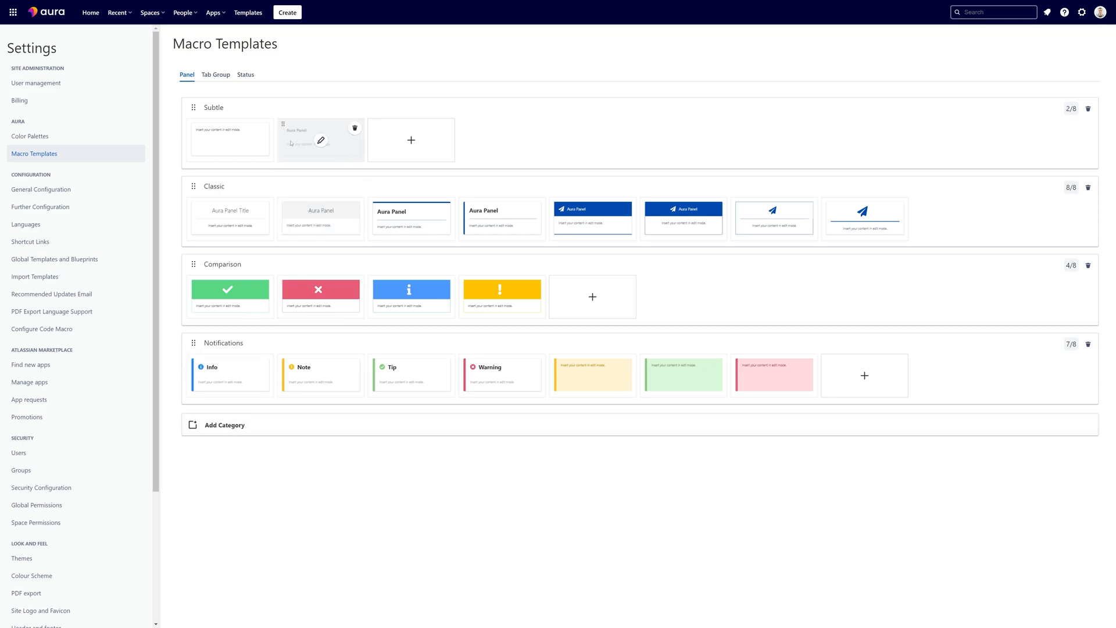
pyautogui.moveTo(473, 153)
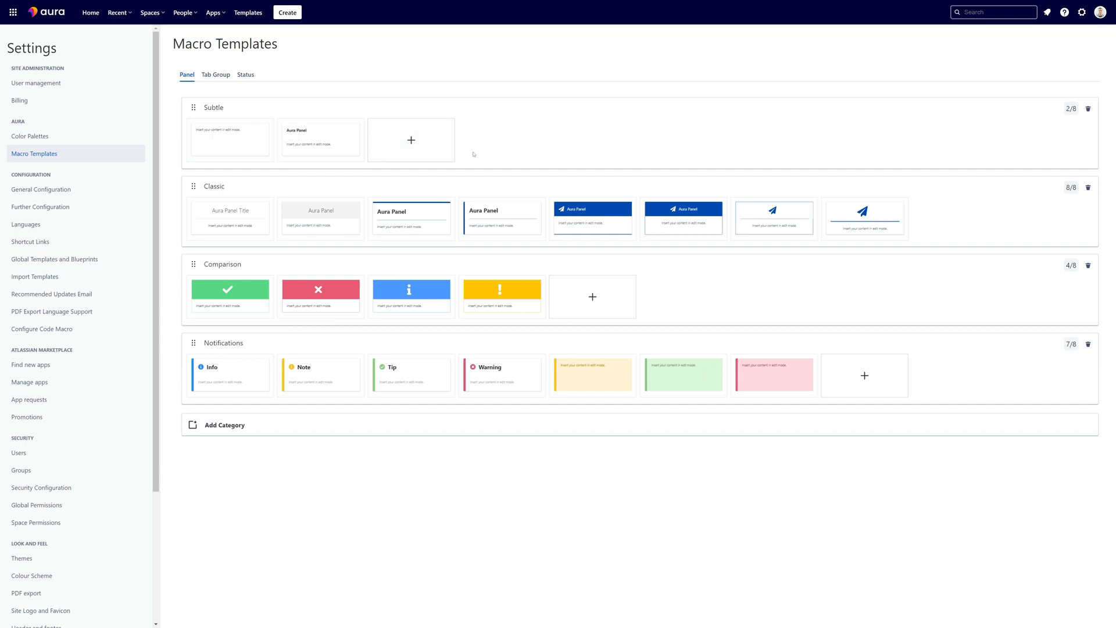
pyautogui.moveTo(229, 140)
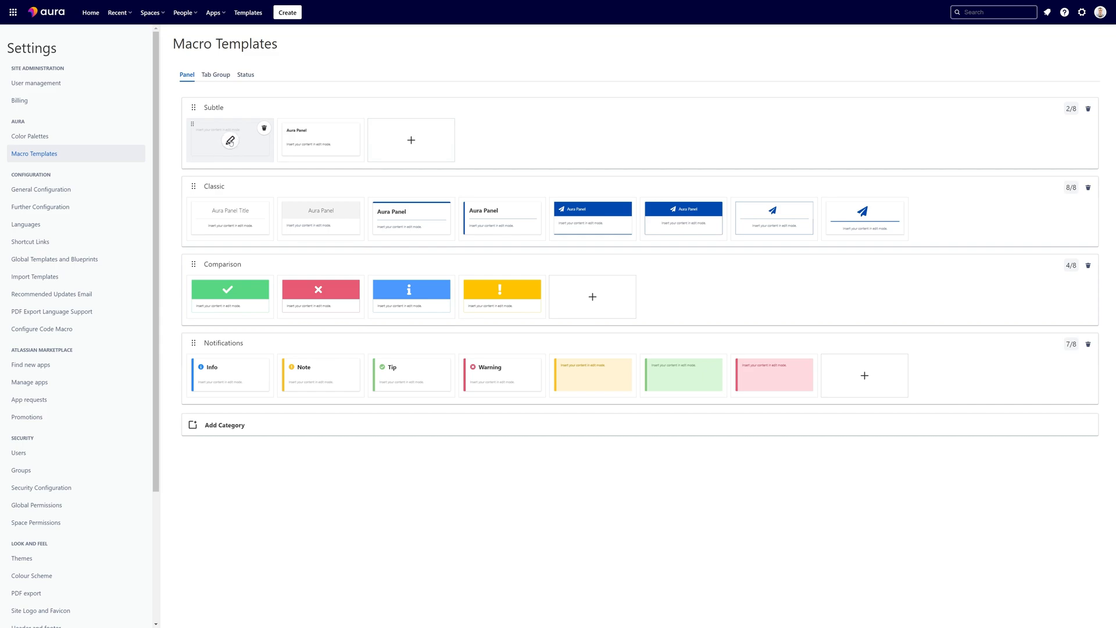
pyautogui.click(229, 140)
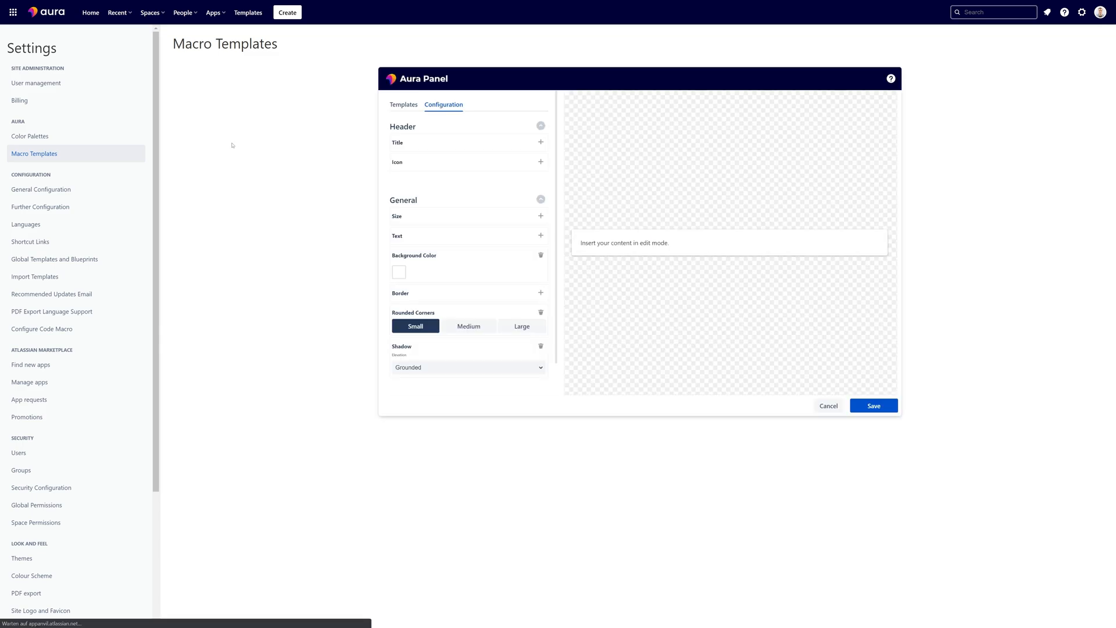
pyautogui.moveTo(566, 172)
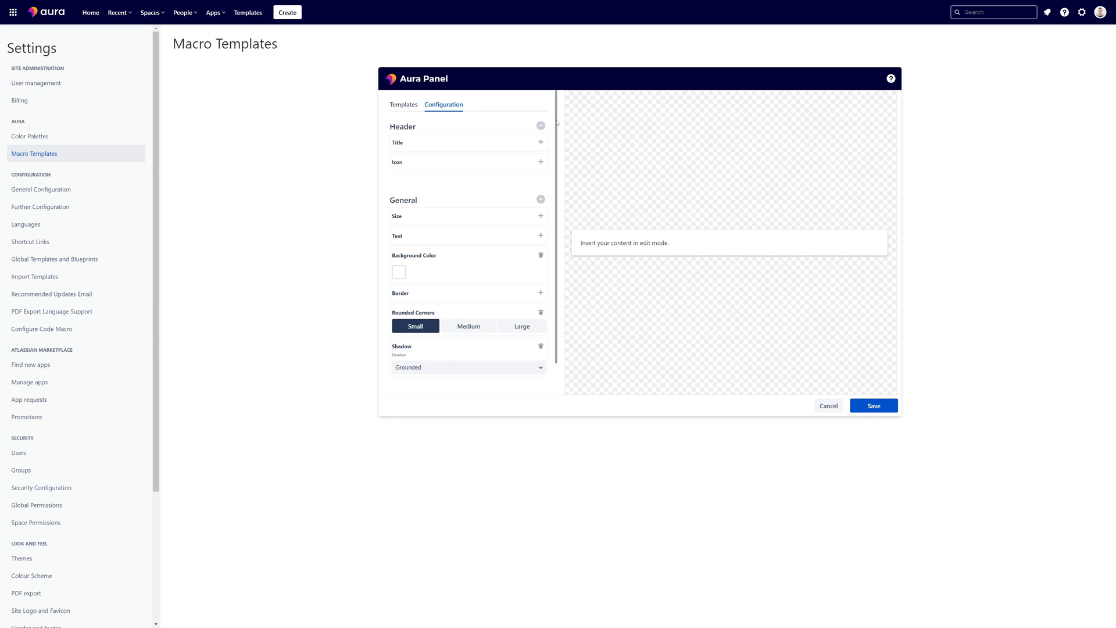
pyautogui.scroll(3)
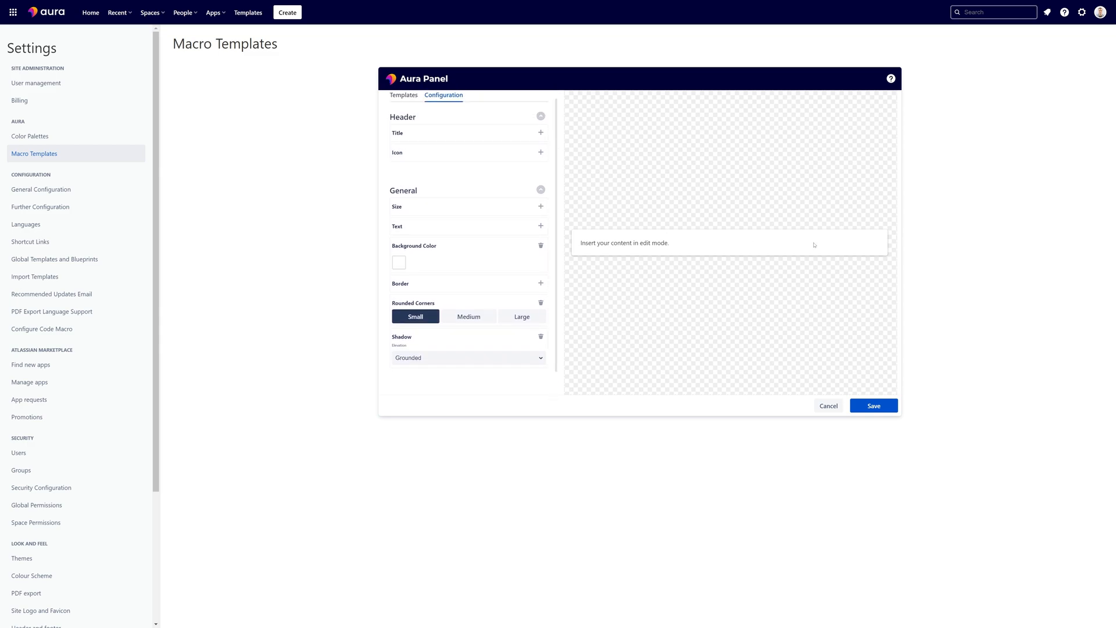
pyautogui.moveTo(716, 265)
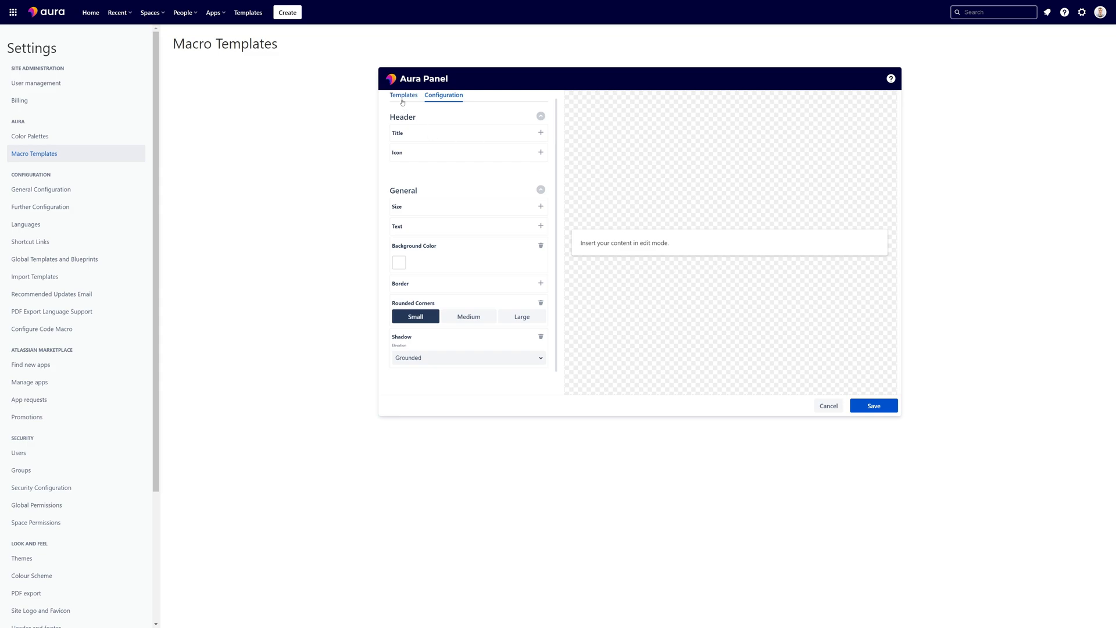
# Base the Subtle template on the blue-header Classic panel and change its header background to green.
pyautogui.click(404, 94)
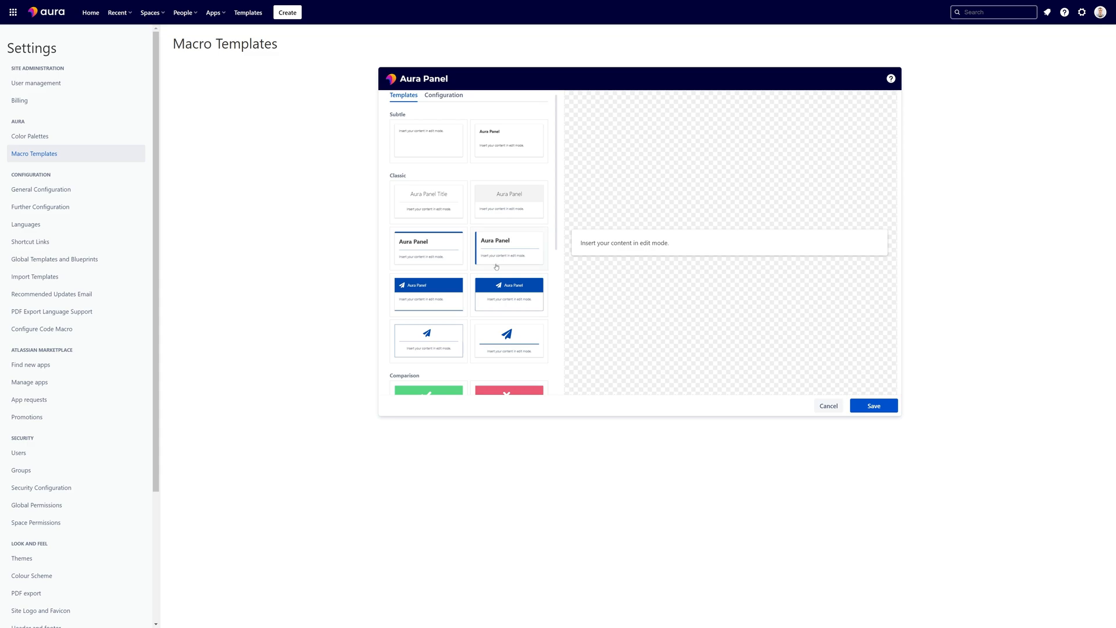
pyautogui.moveTo(504, 290)
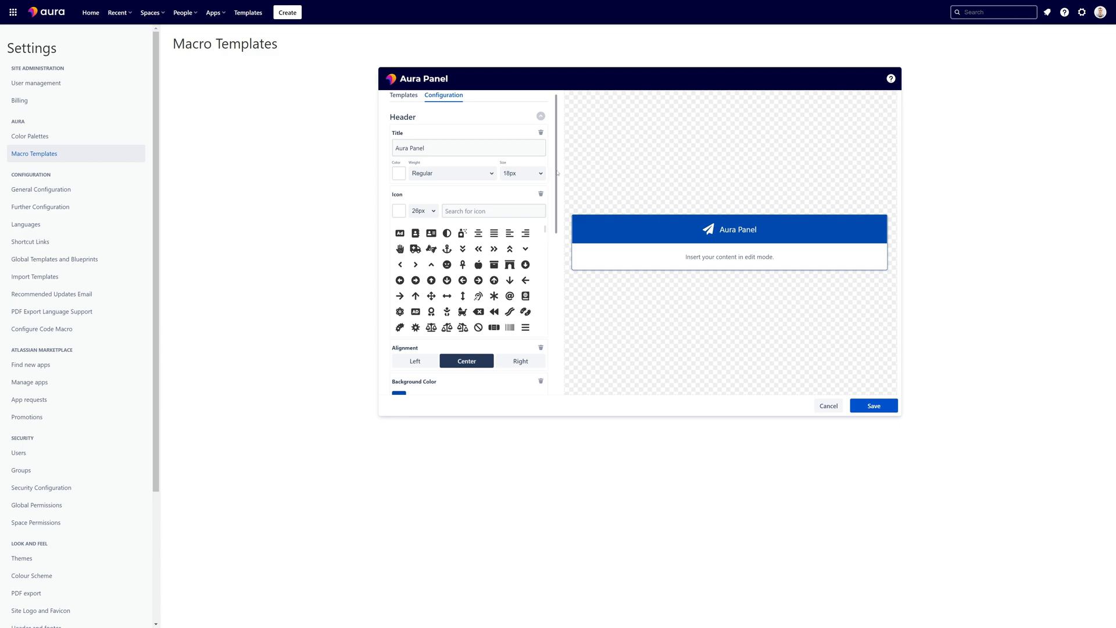
pyautogui.scroll(-3)
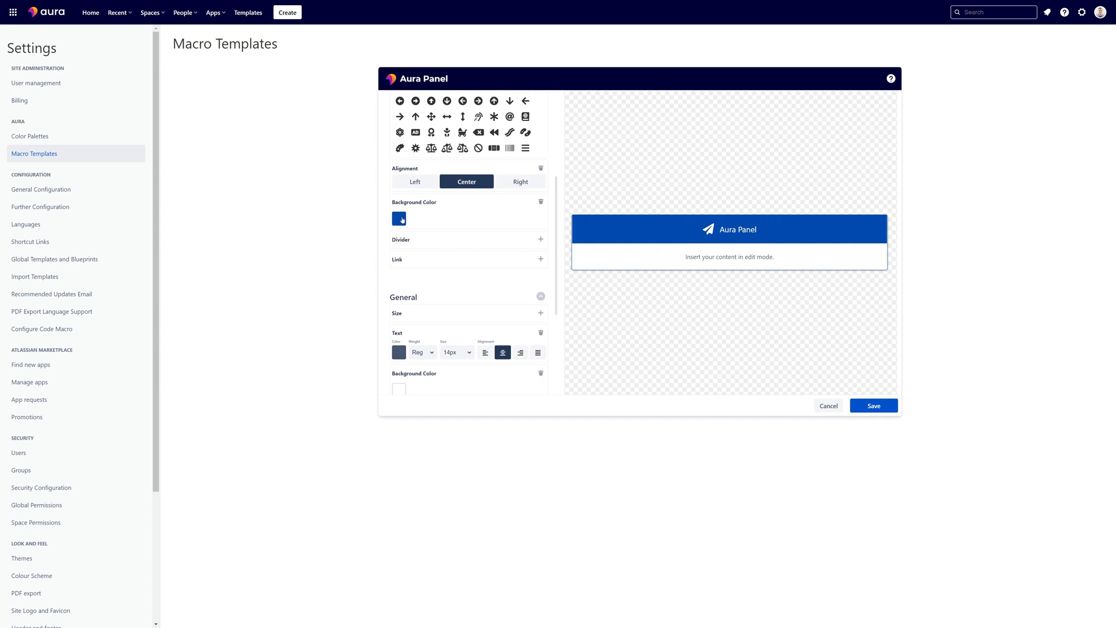
pyautogui.click(398, 218)
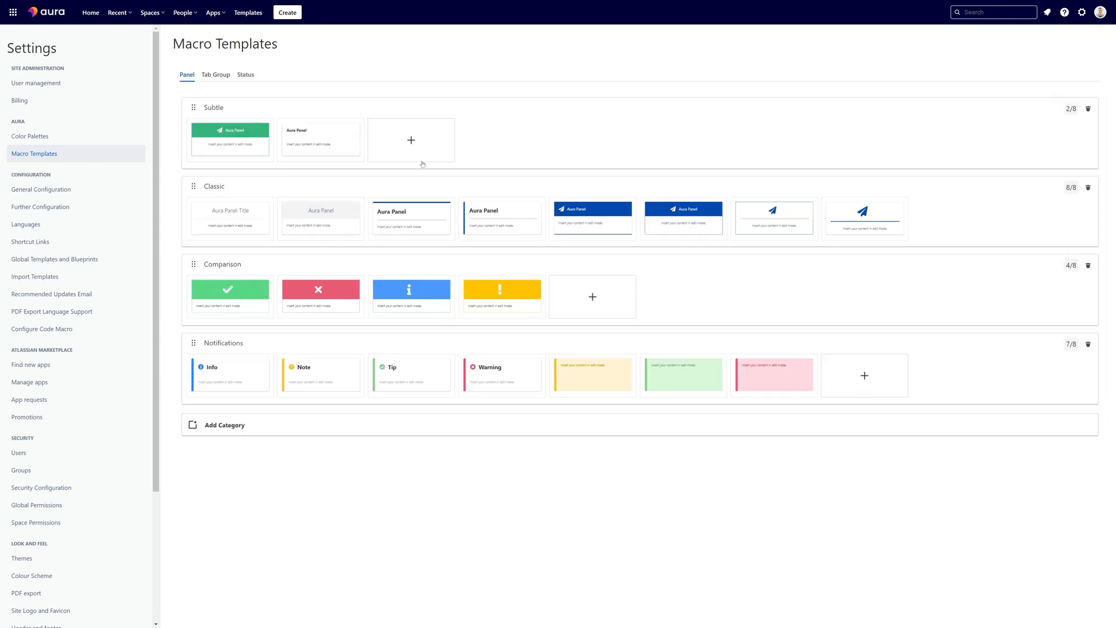
pyautogui.moveTo(475, 166)
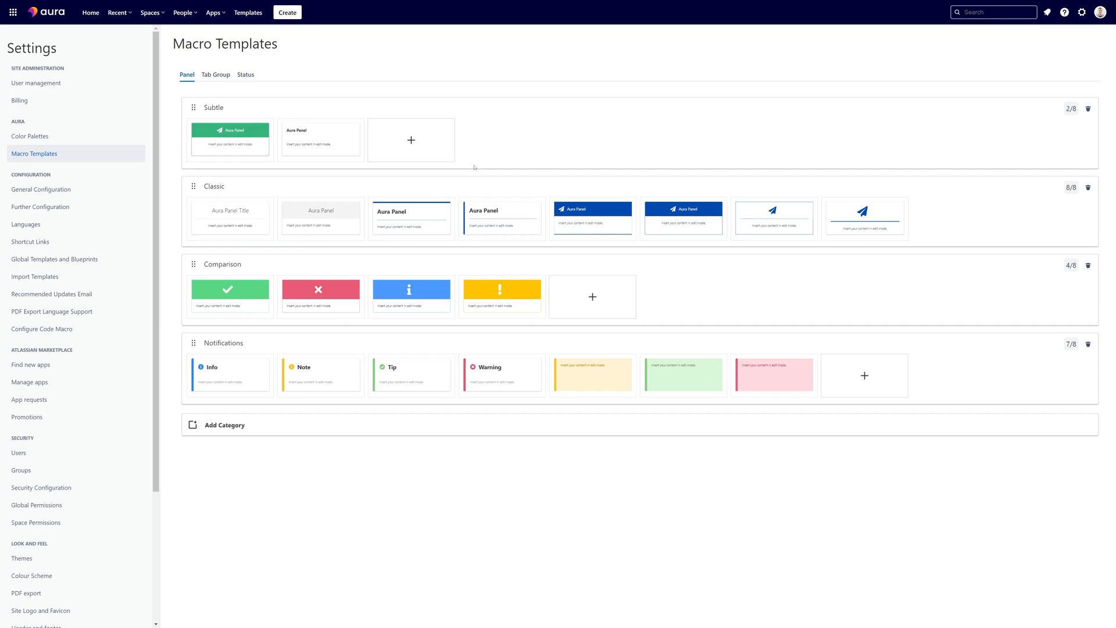
pyautogui.moveTo(474, 167)
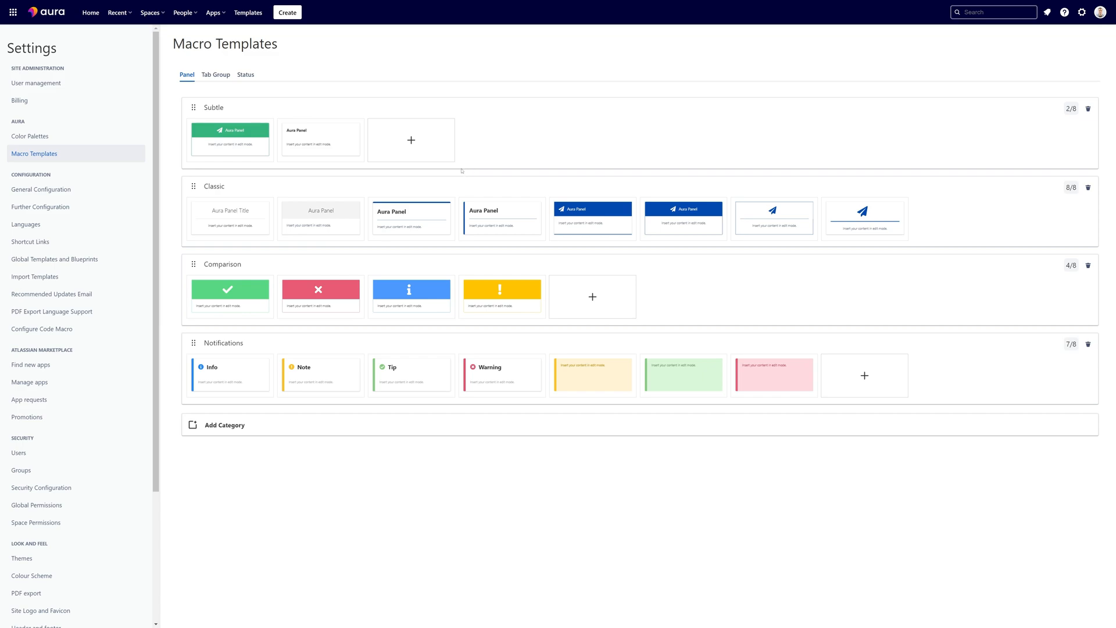
pyautogui.moveTo(426, 147)
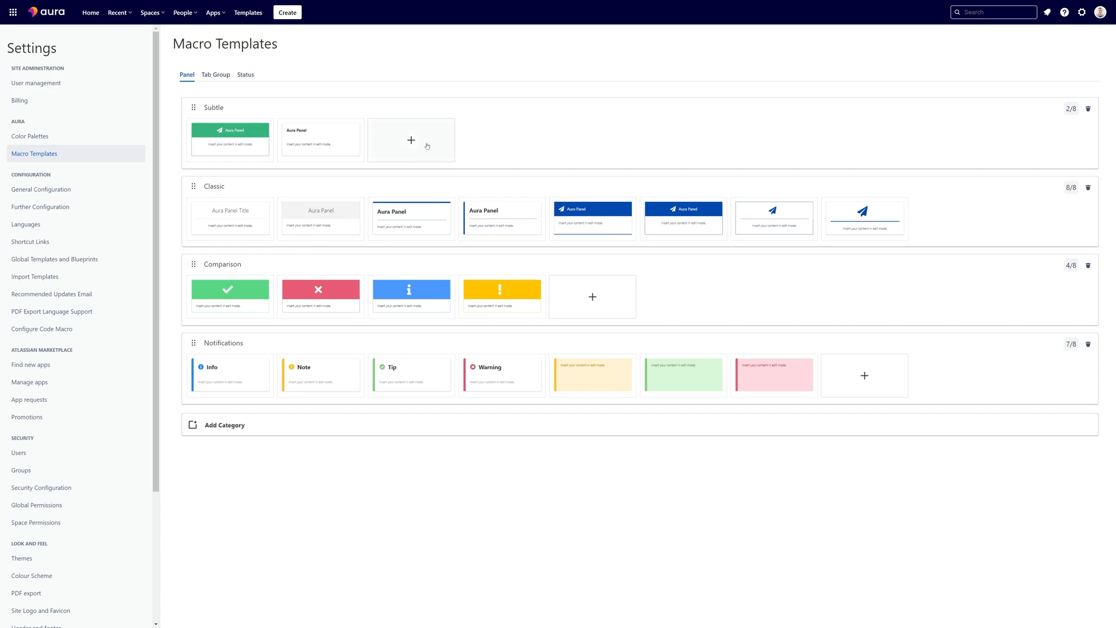
# Create a new Subtle template from the green-header panel with a different icon and red header, and save it.
pyautogui.click(410, 139)
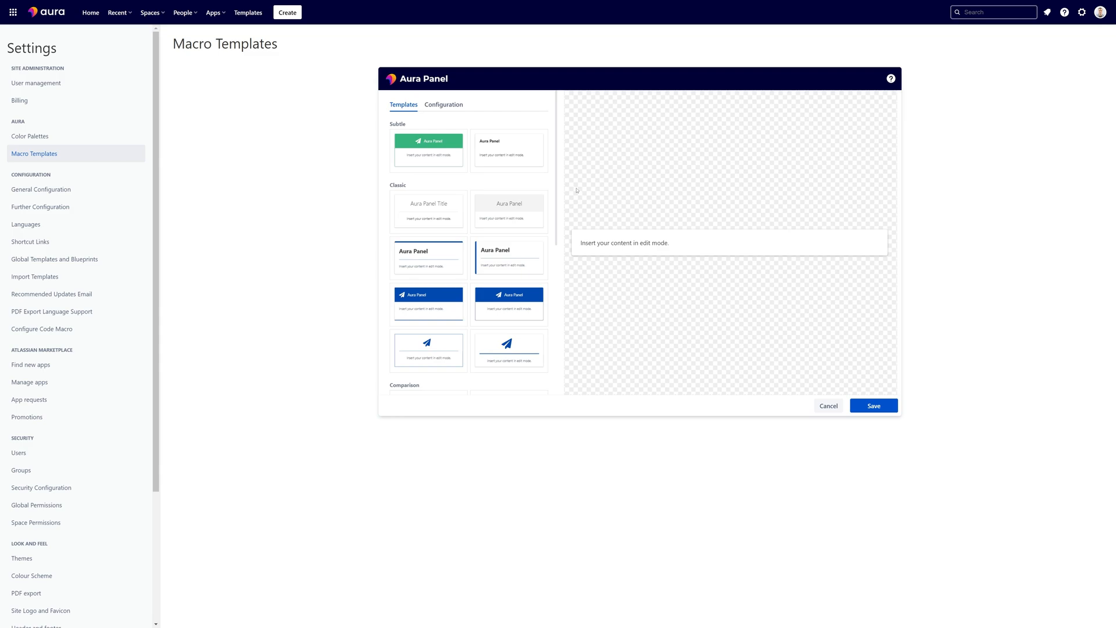
pyautogui.moveTo(438, 156)
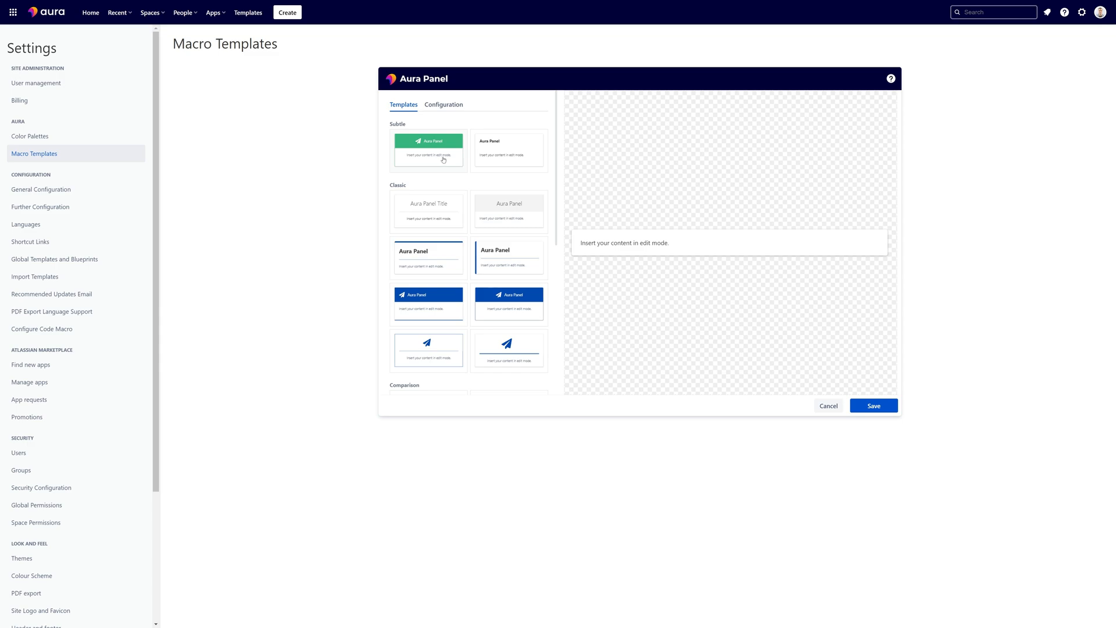
pyautogui.click(443, 104)
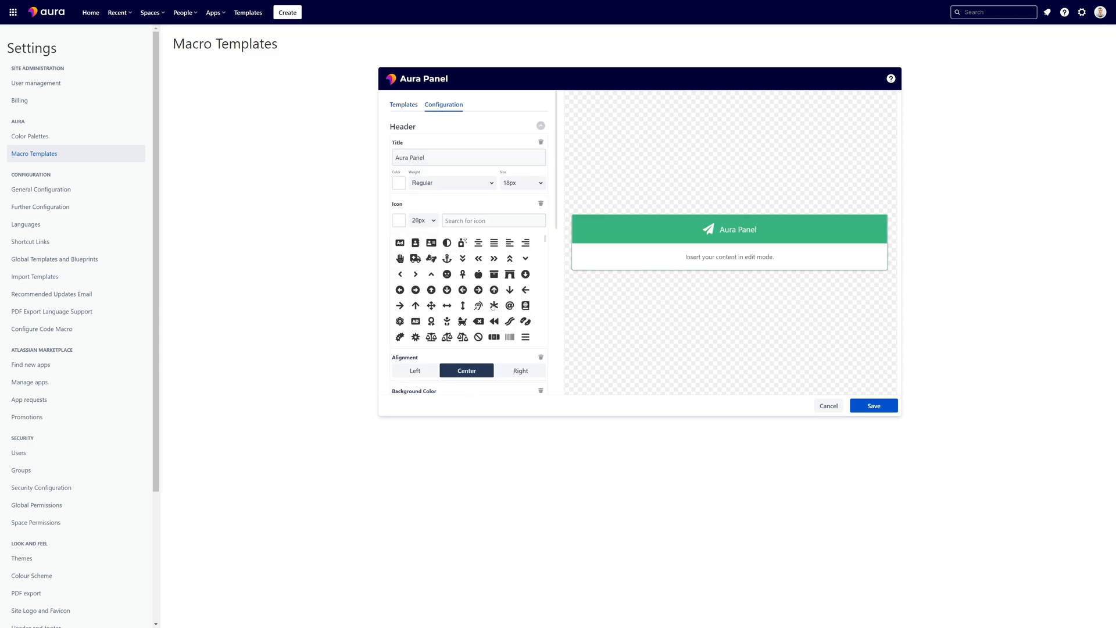
pyautogui.click(462, 321)
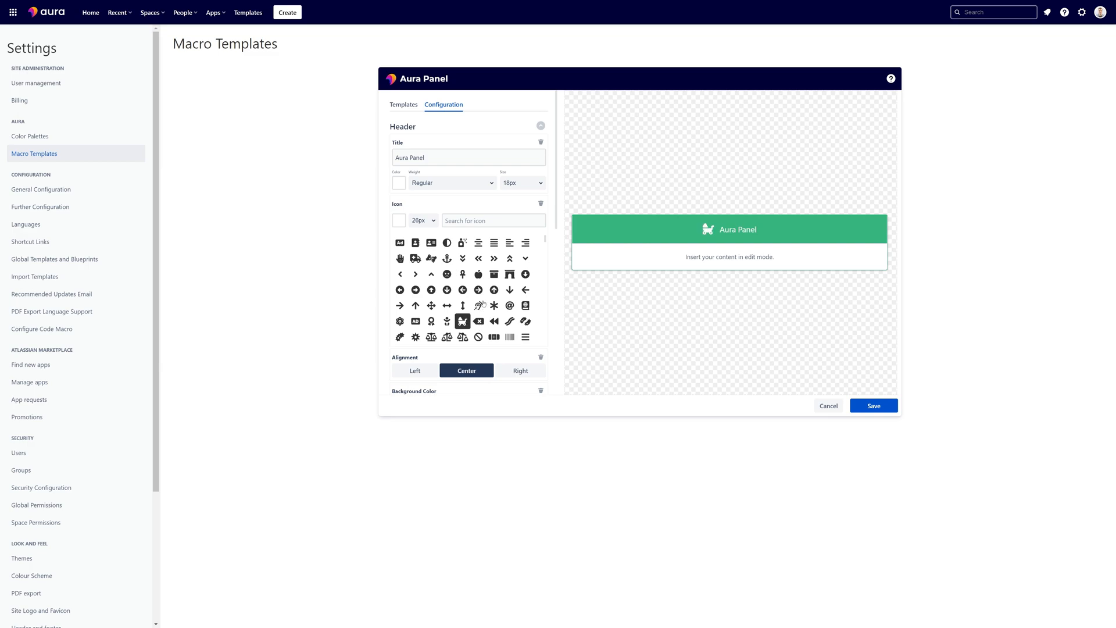
pyautogui.scroll(-3)
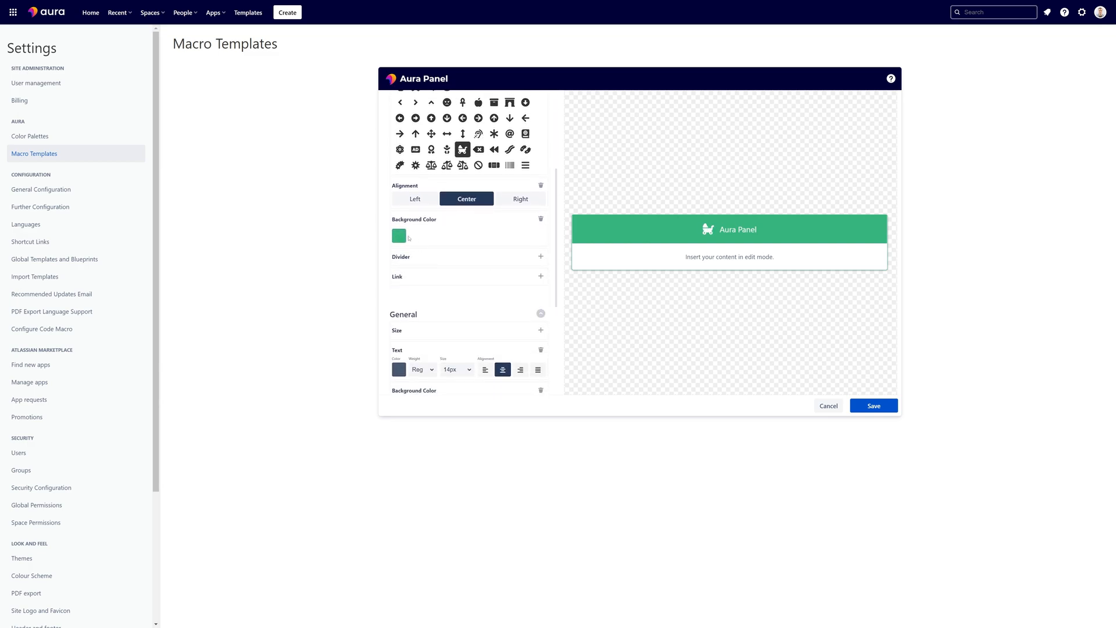
pyautogui.click(398, 236)
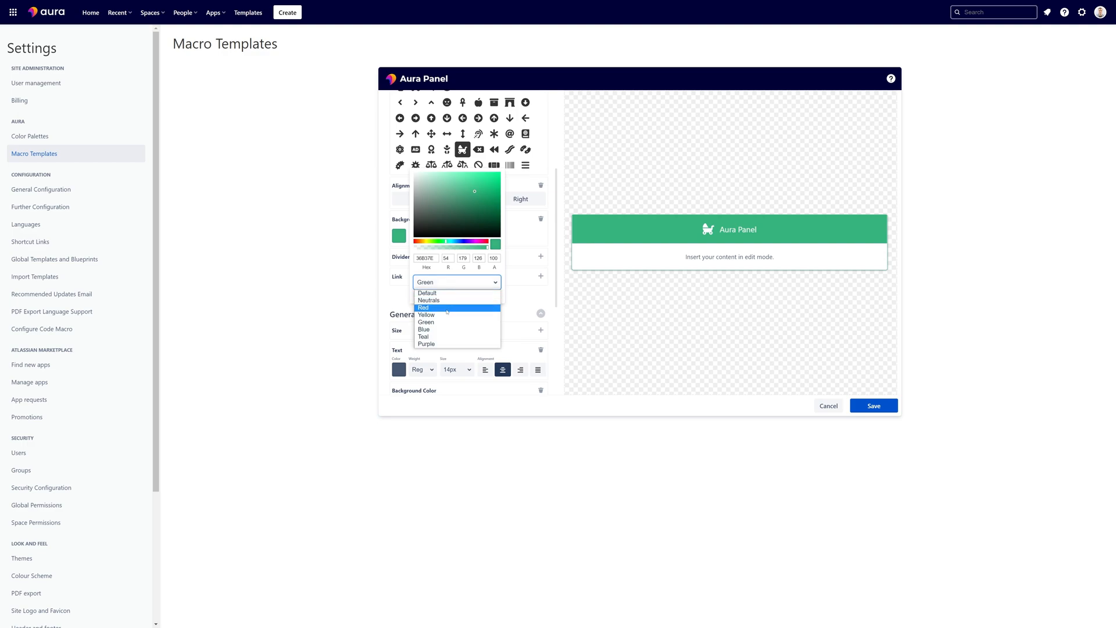
pyautogui.click(423, 306)
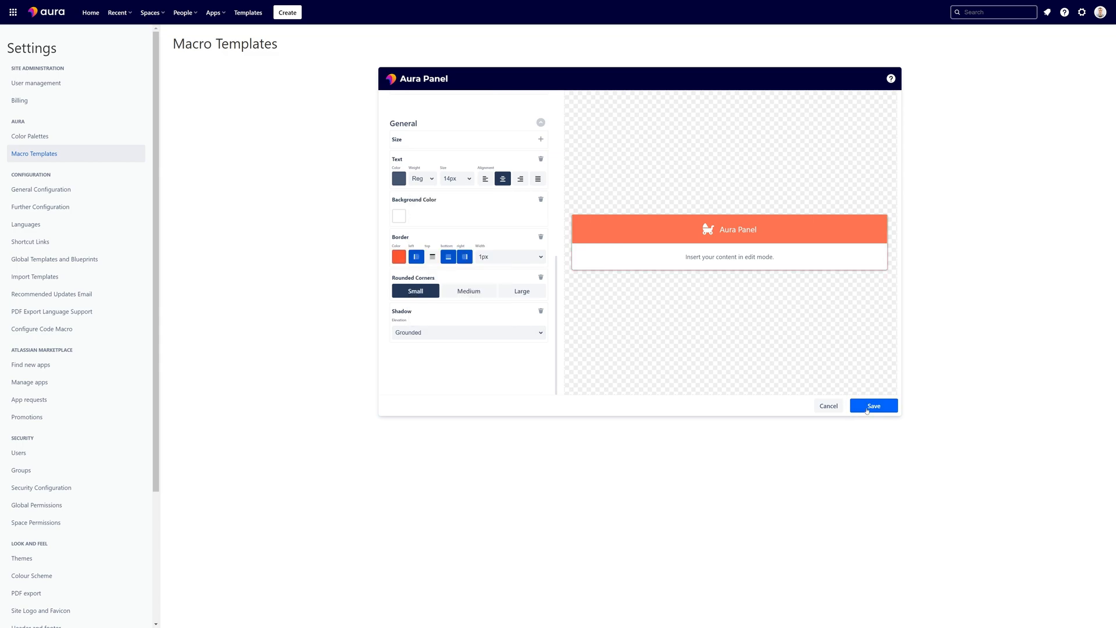
pyautogui.click(873, 405)
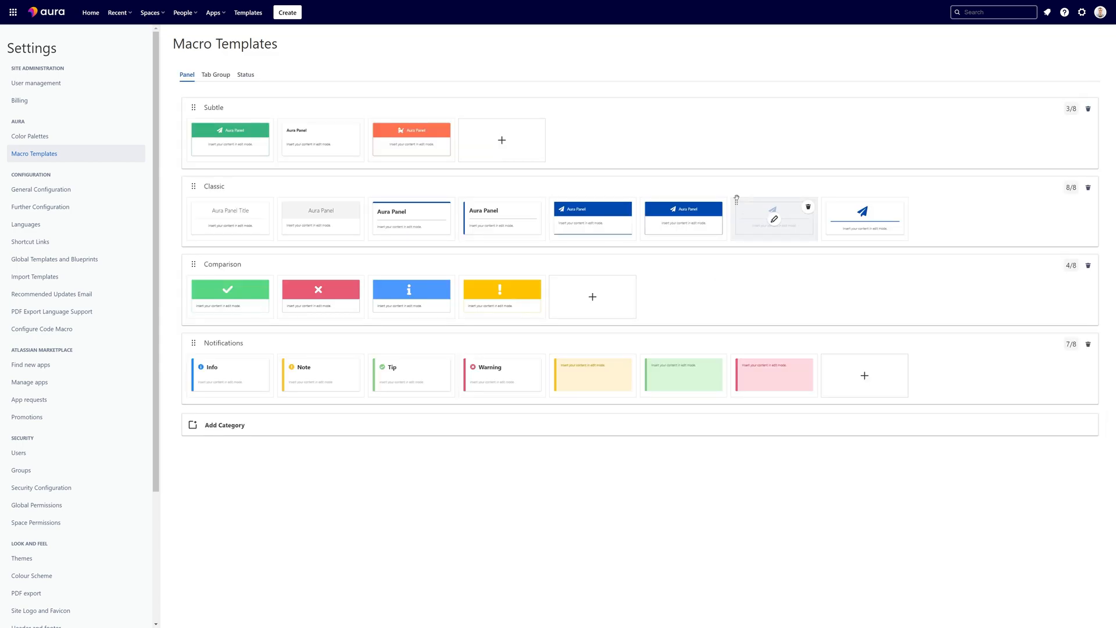
pyautogui.moveTo(454, 160)
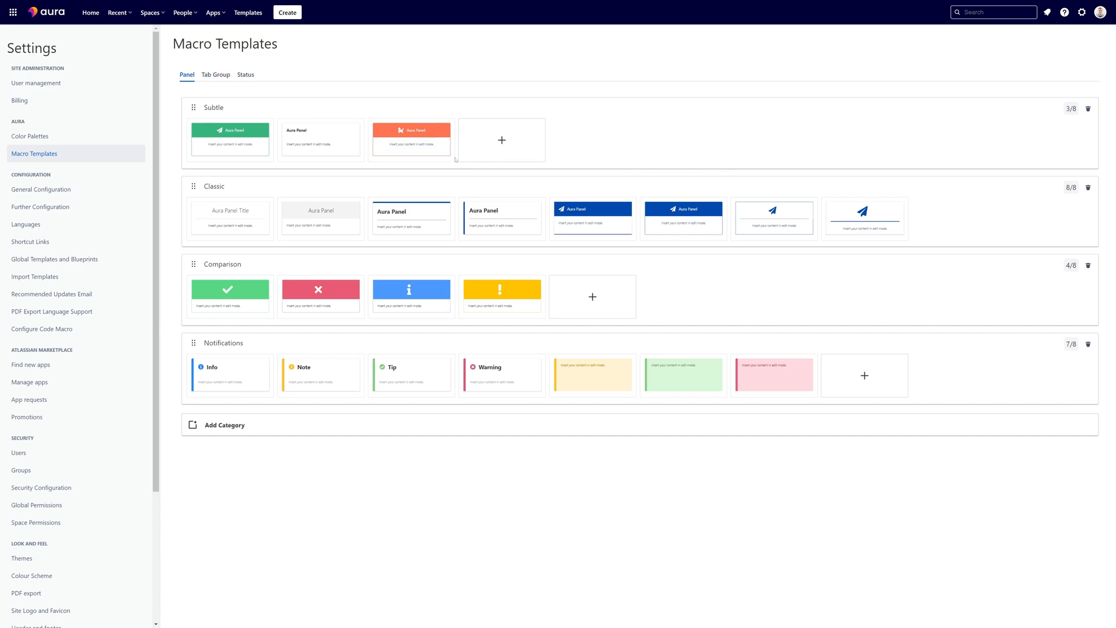
pyautogui.moveTo(412, 140)
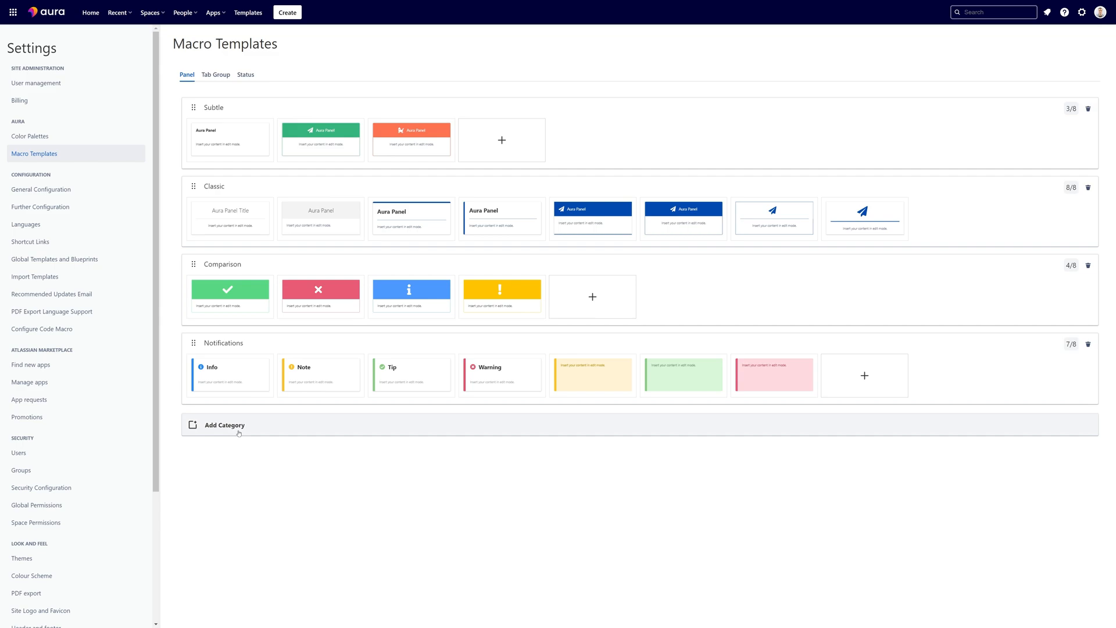
pyautogui.moveTo(569, 441)
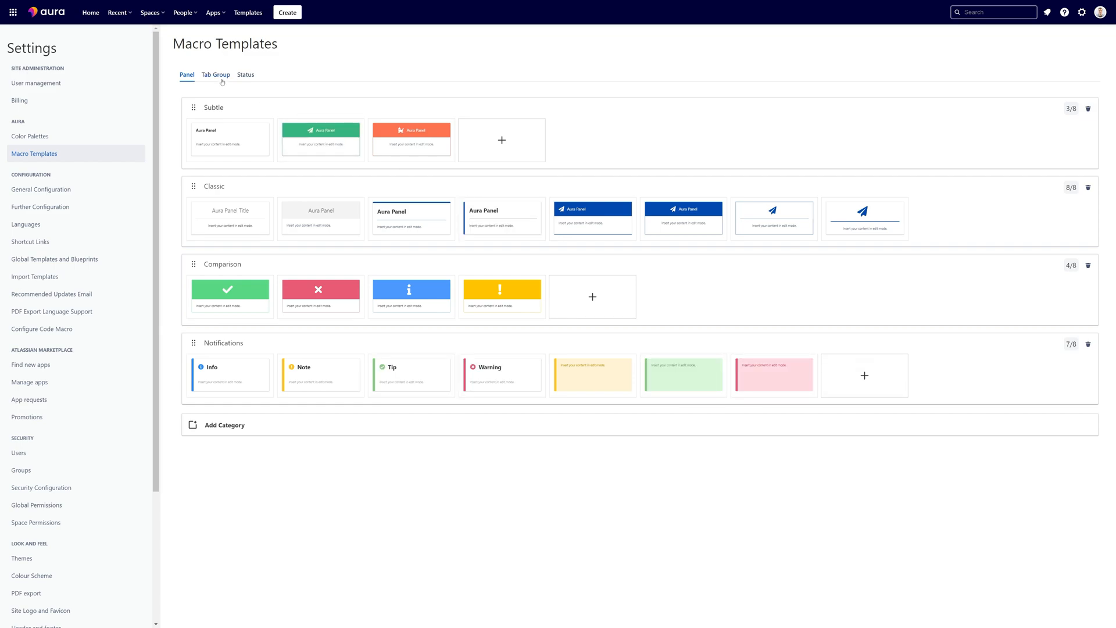
# Show the Tab Group macro templates with Horizontal and Vertical categories.
pyautogui.click(216, 75)
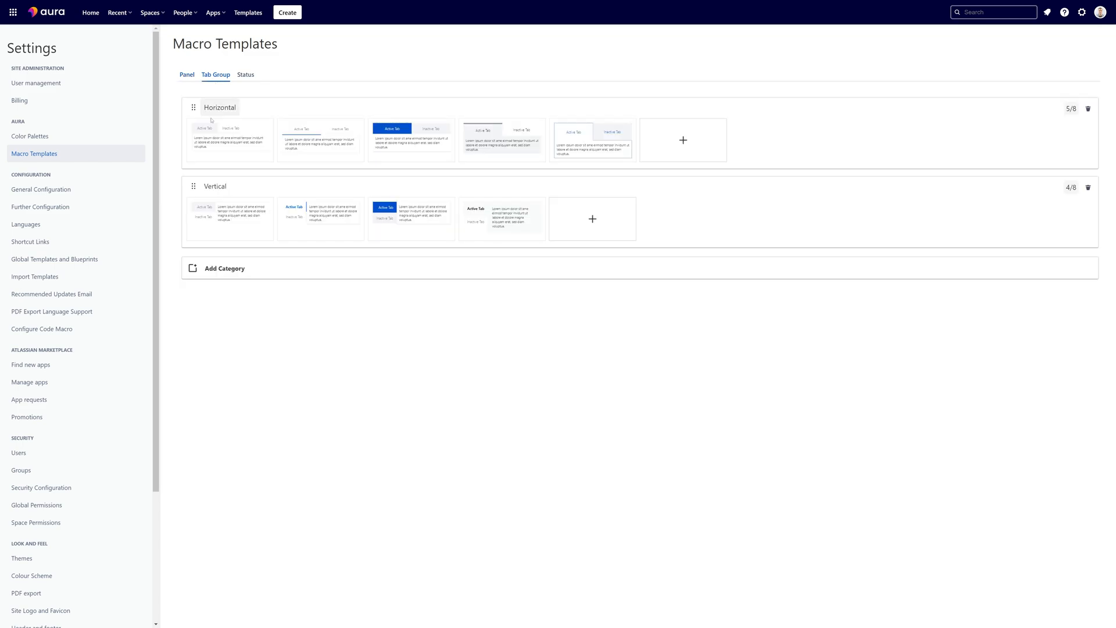
pyautogui.moveTo(230, 139)
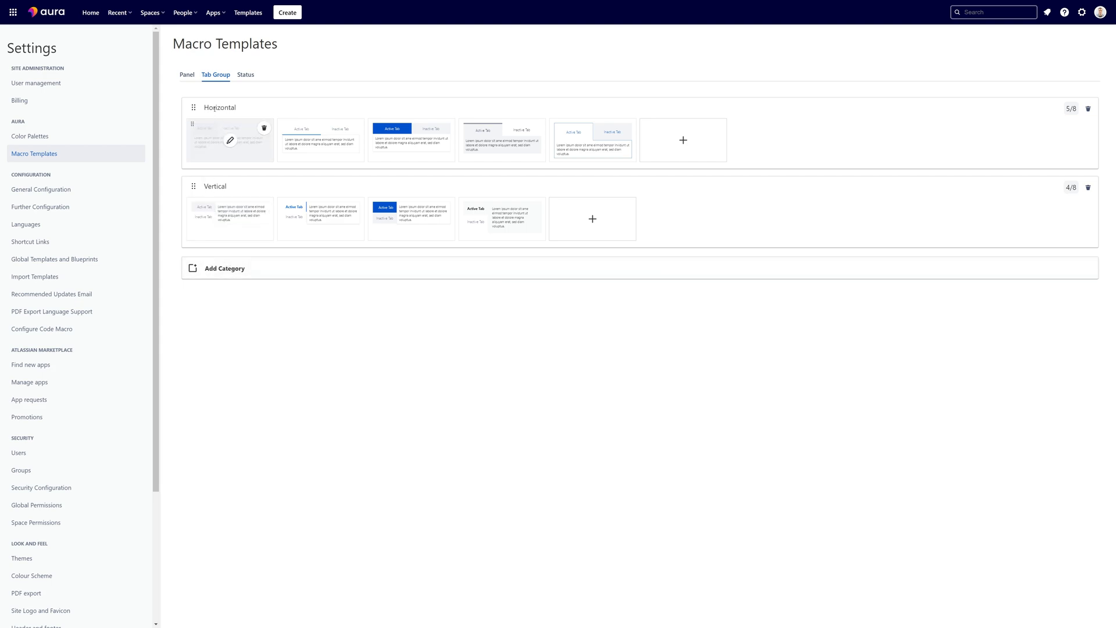
pyautogui.moveTo(430, 198)
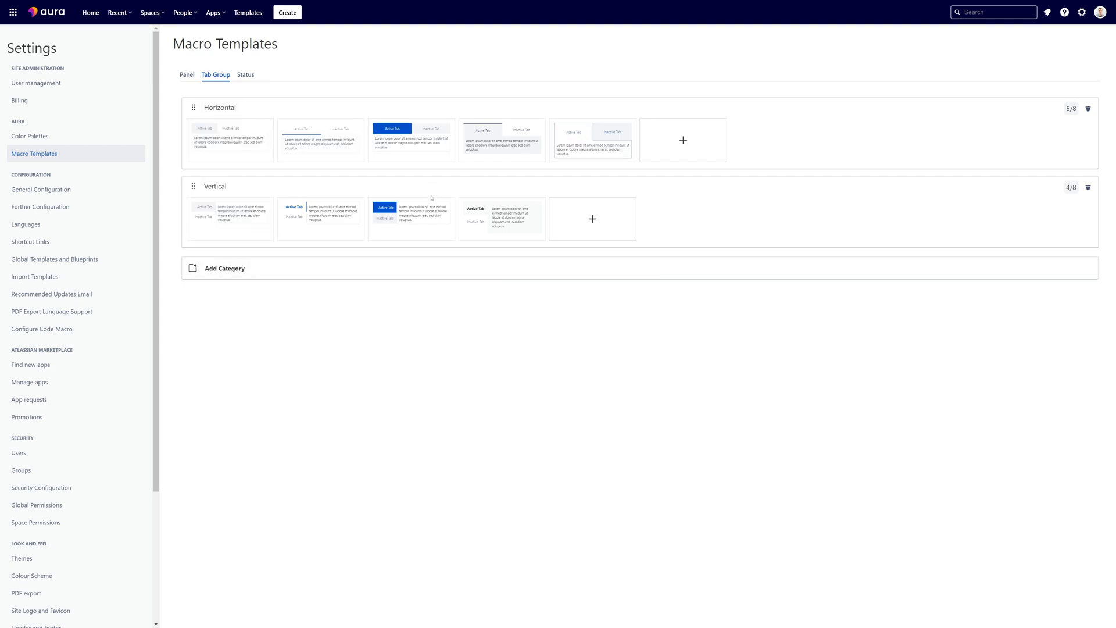
pyautogui.moveTo(711, 219)
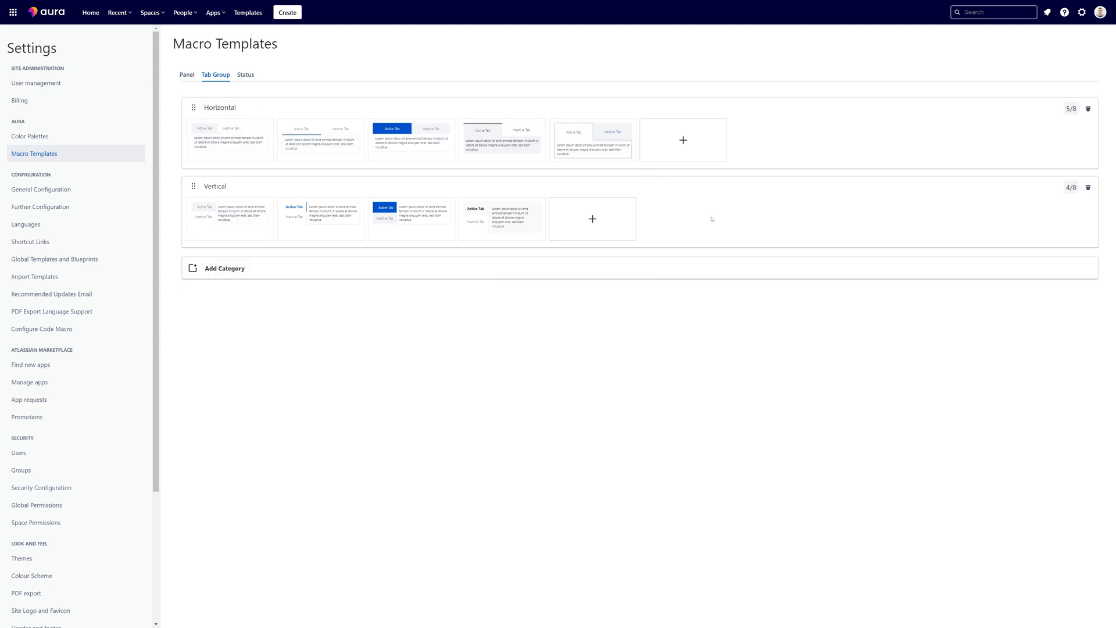
# Show the Status macro templates grouped into Status Sets, Values & Estimations and Miscellaneous.
pyautogui.click(246, 74)
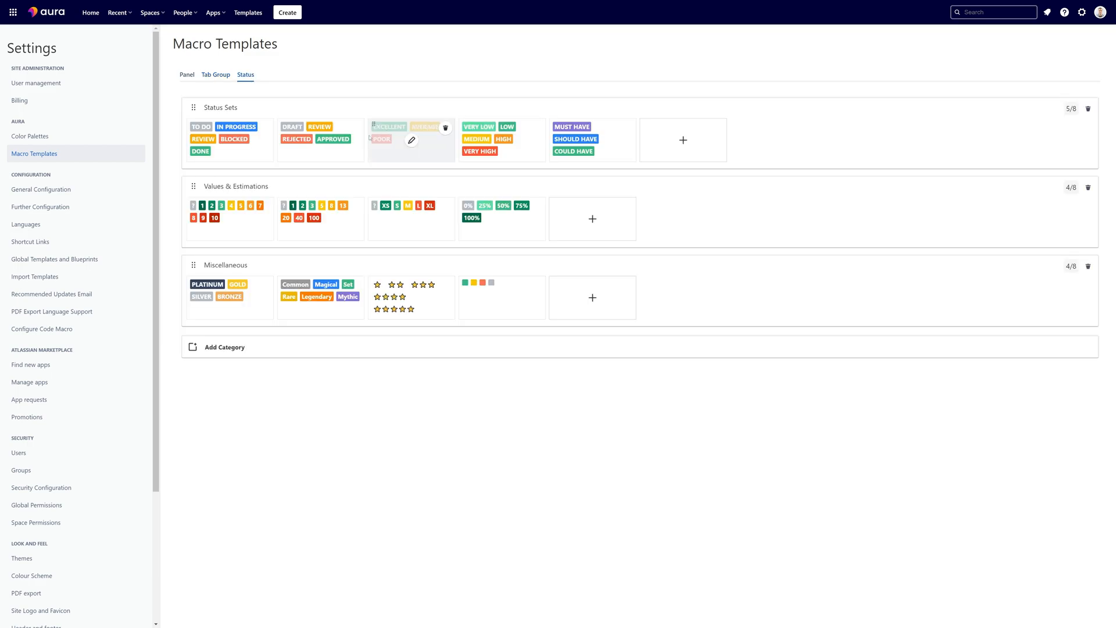
pyautogui.moveTo(507, 387)
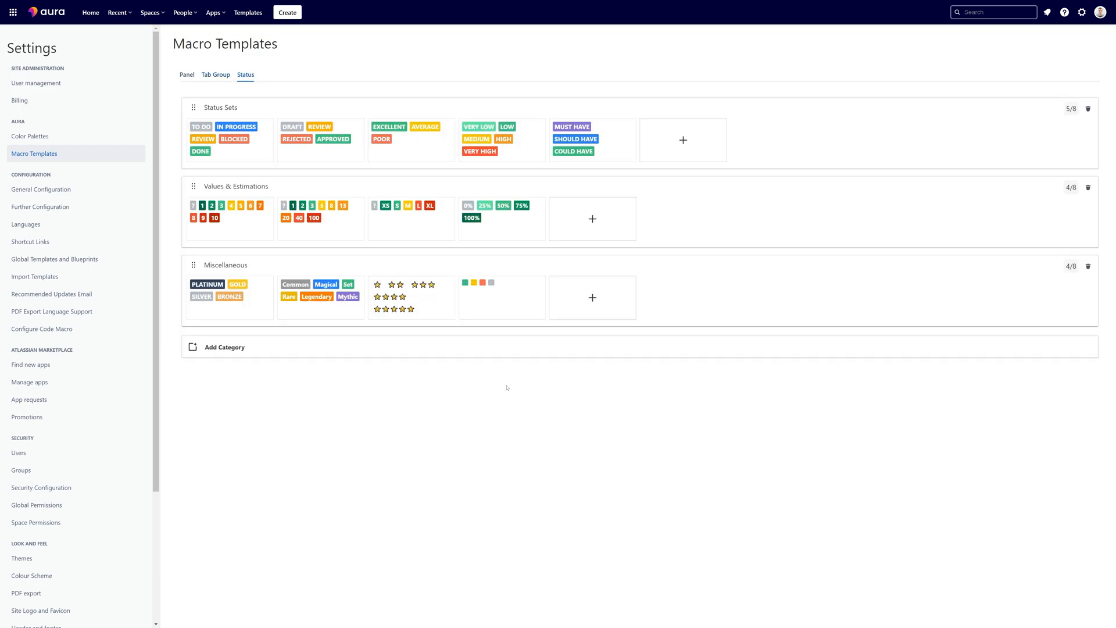